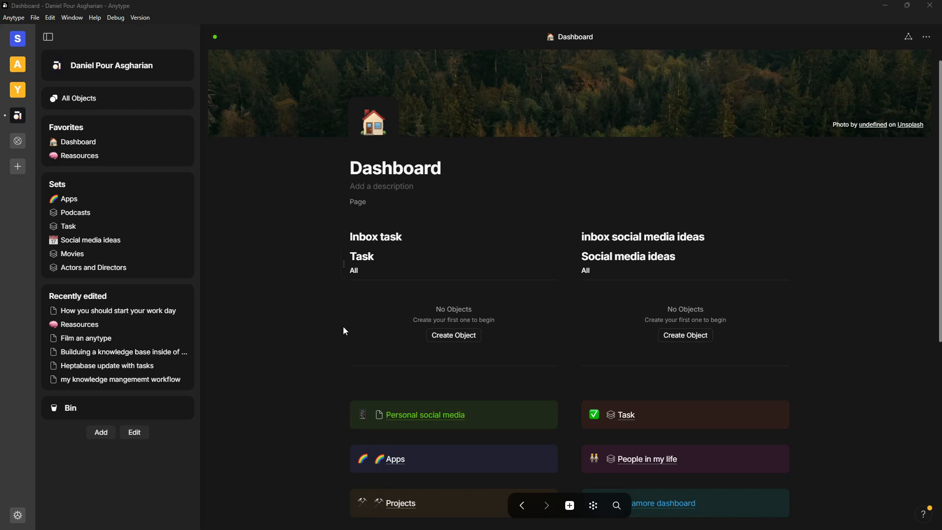
Scroll the sidebar and open the Reasources collection from Recently edited
scroll(down, 3)
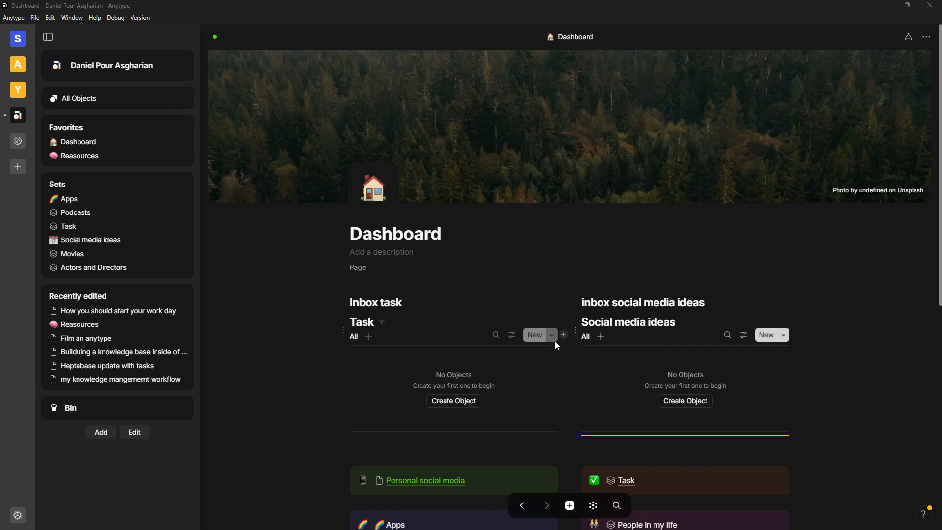
scroll(down, 3)
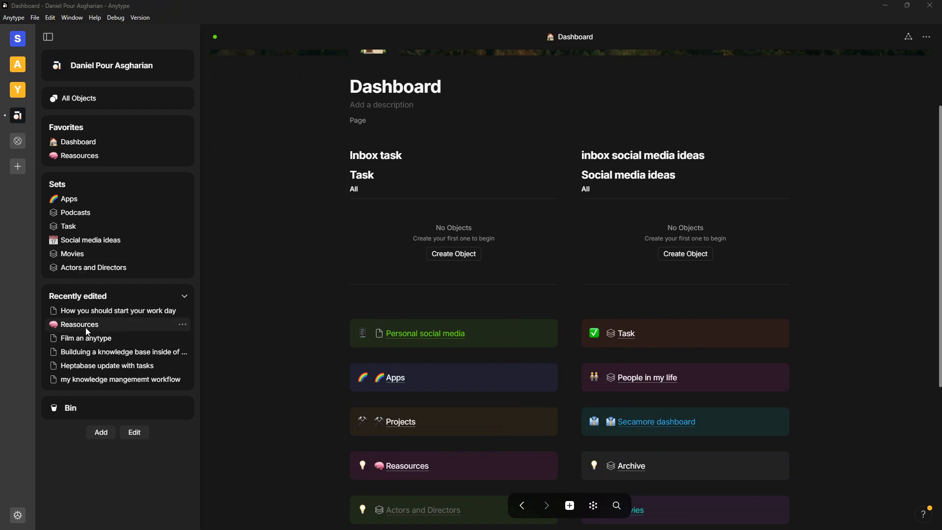
click(78, 324)
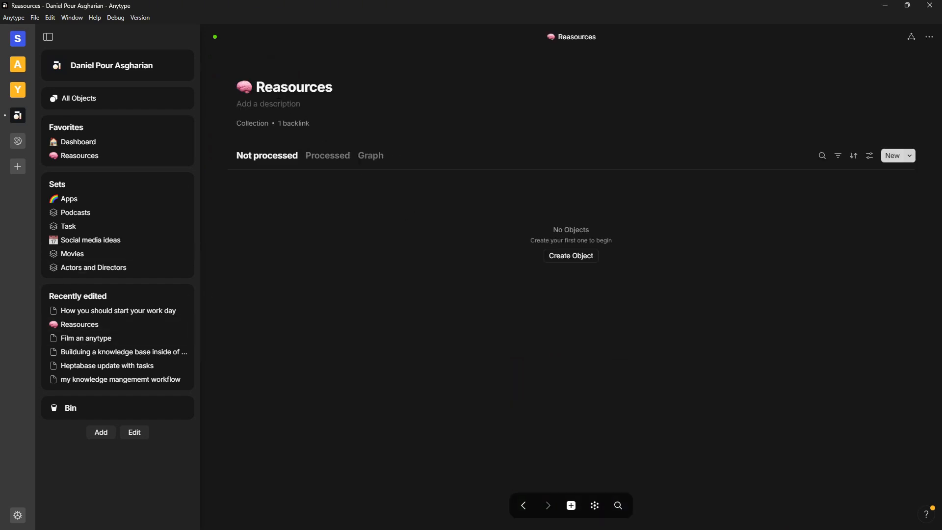
click(327, 155)
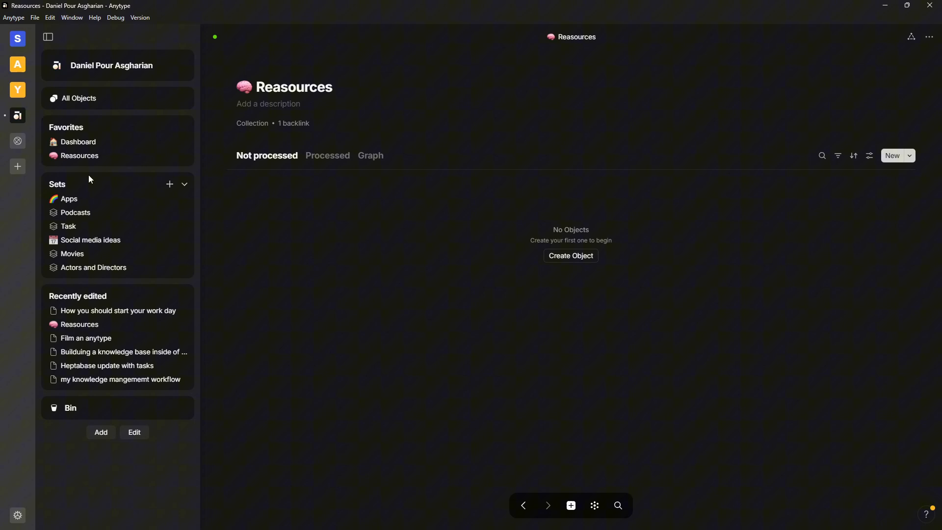
Browse All Objects and show the Types list of every object type
click(78, 99)
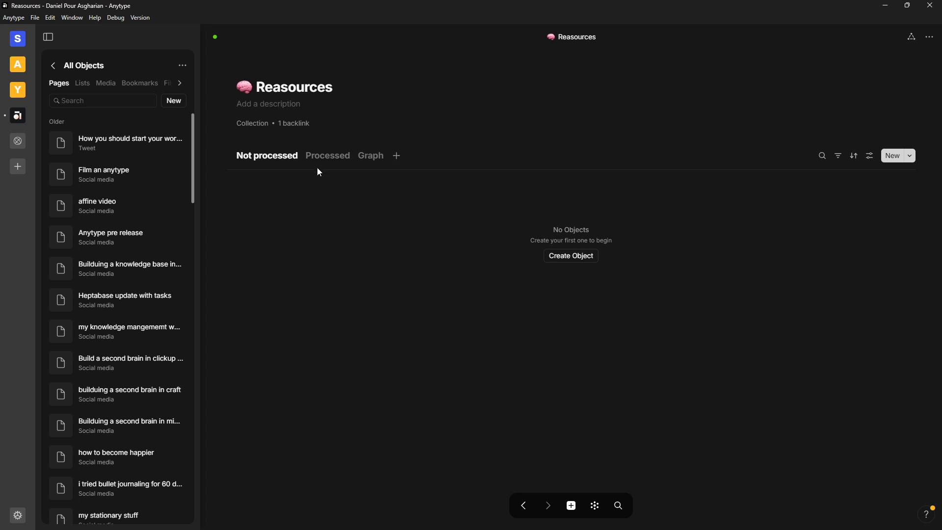
click(180, 83)
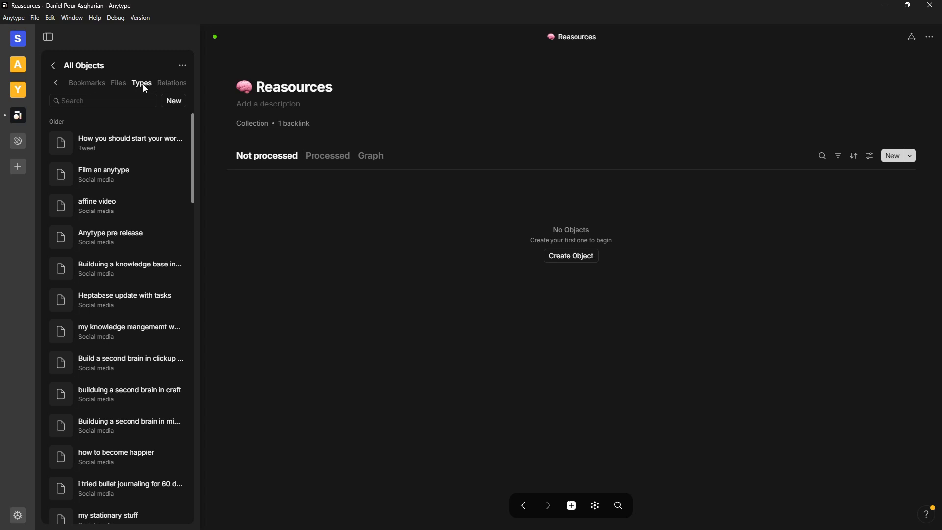
click(141, 83)
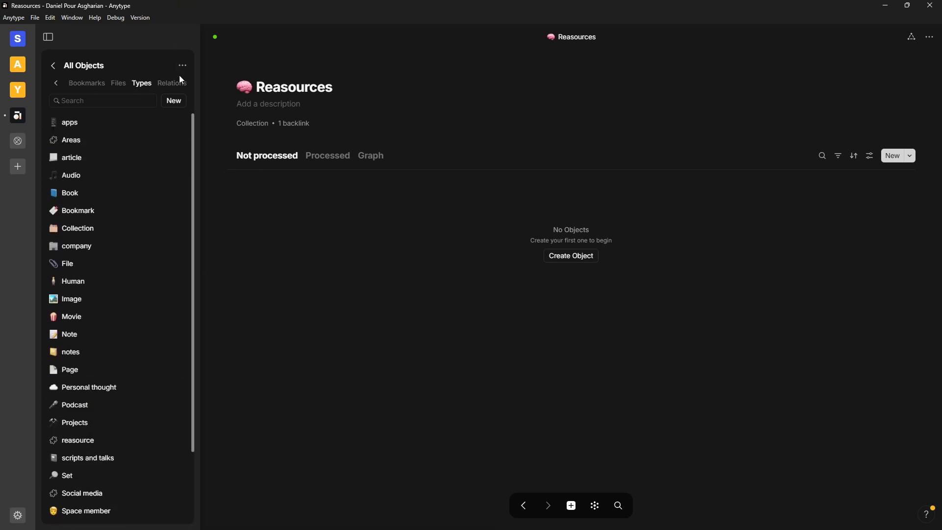
click(172, 83)
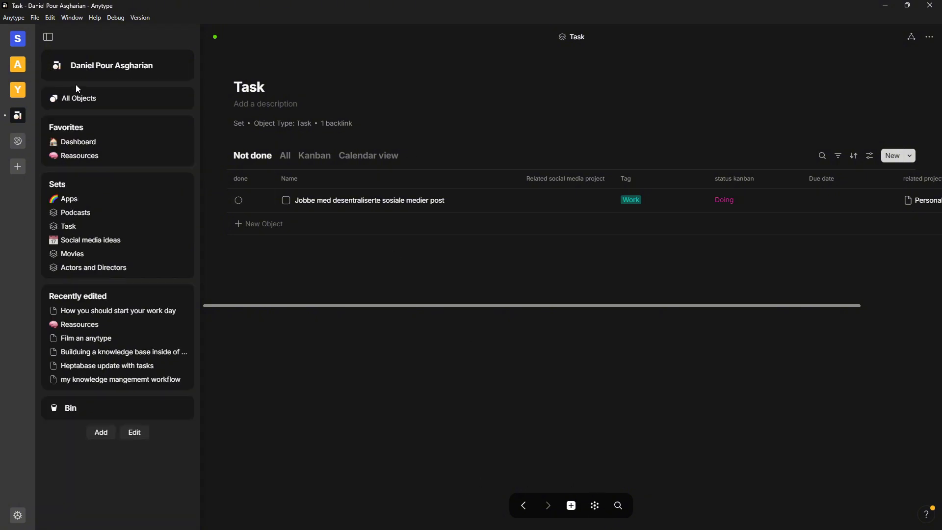
mouse_move(524, 505)
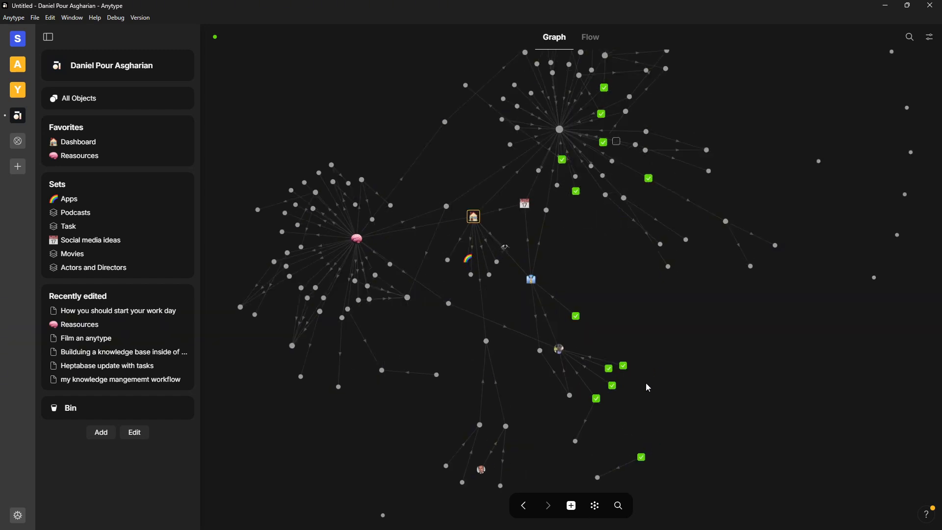
mouse_move(623, 373)
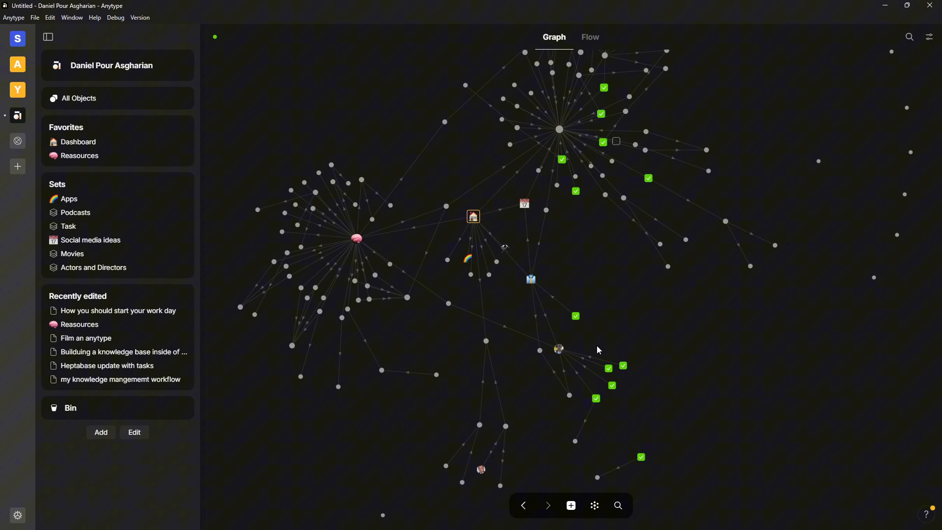
mouse_move(559, 348)
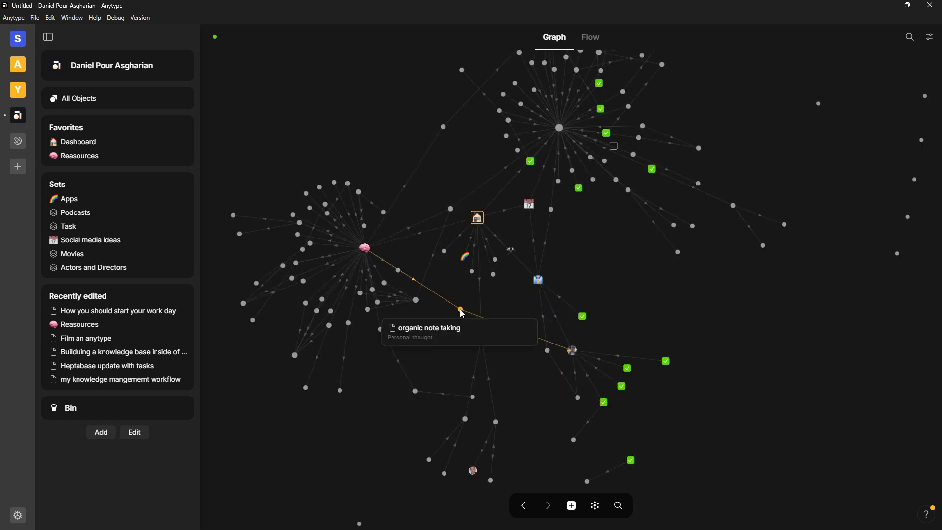
mouse_move(458, 310)
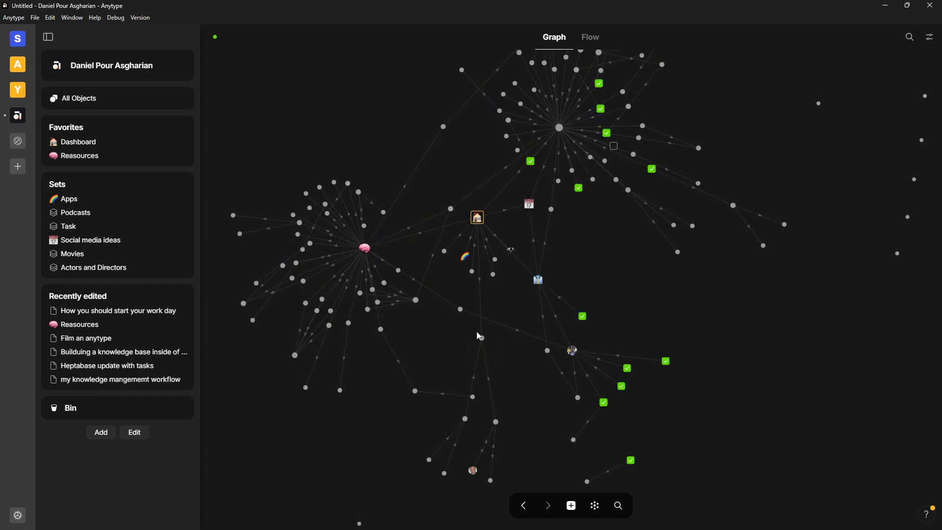
mouse_move(569, 351)
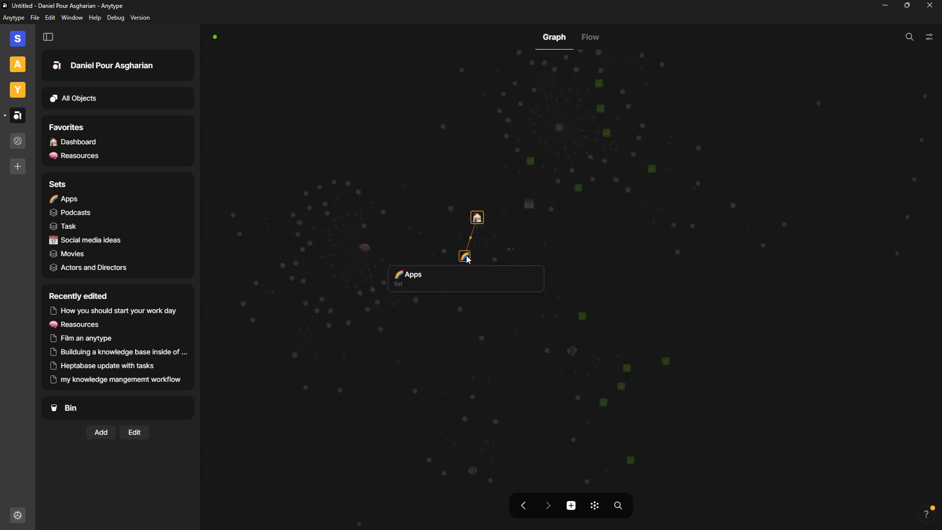
Open the Apps set from the graph and scroll its type, price and release-year table
click(465, 256)
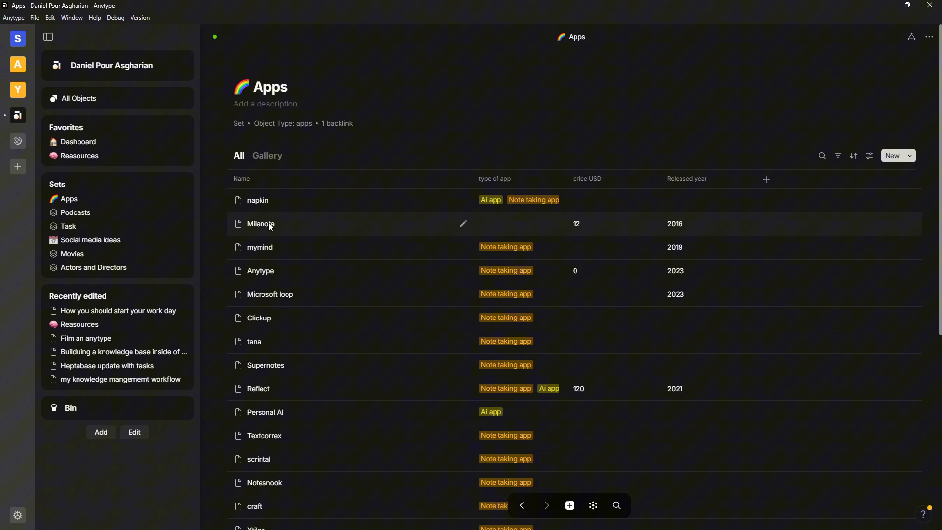
mouse_move(271, 227)
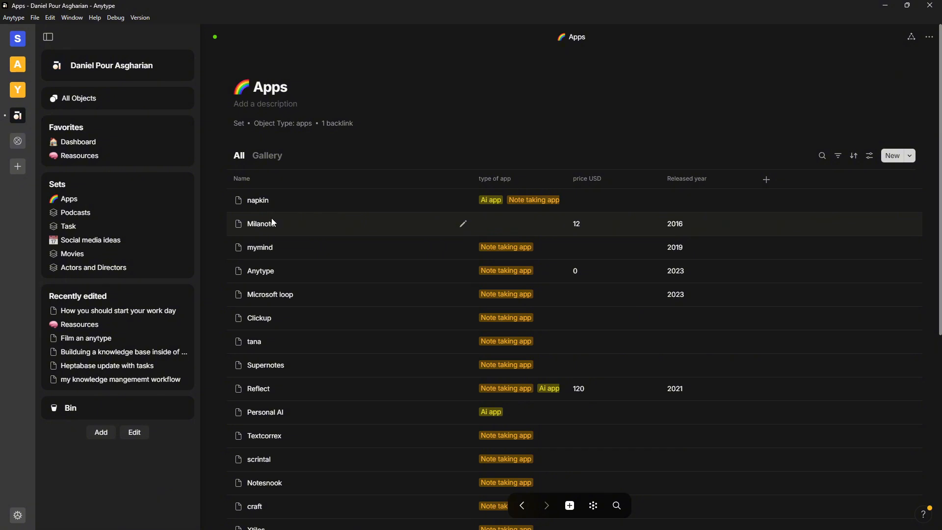
mouse_move(305, 289)
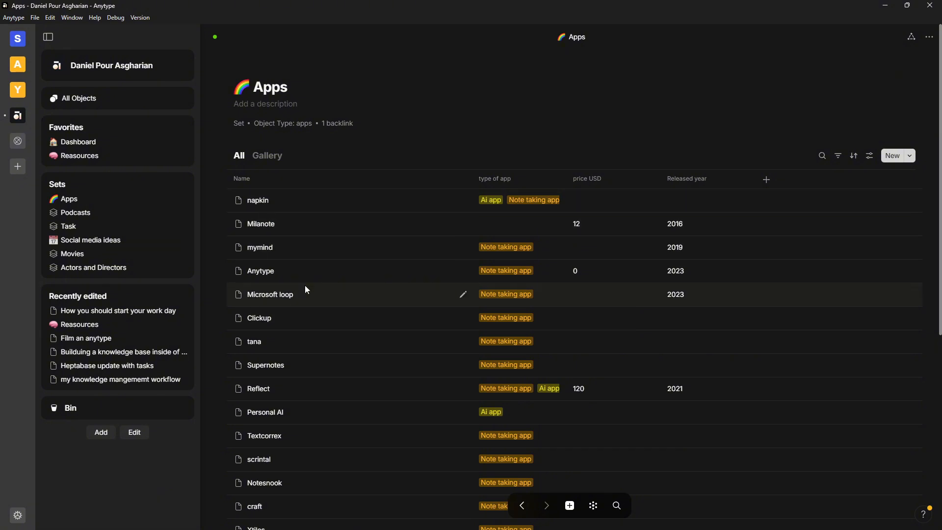
scroll(down, 3)
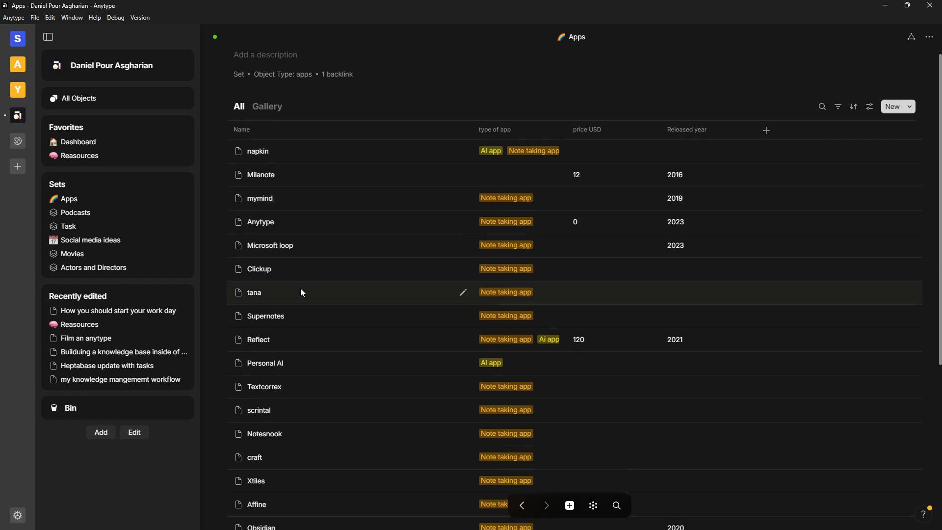
mouse_move(353, 325)
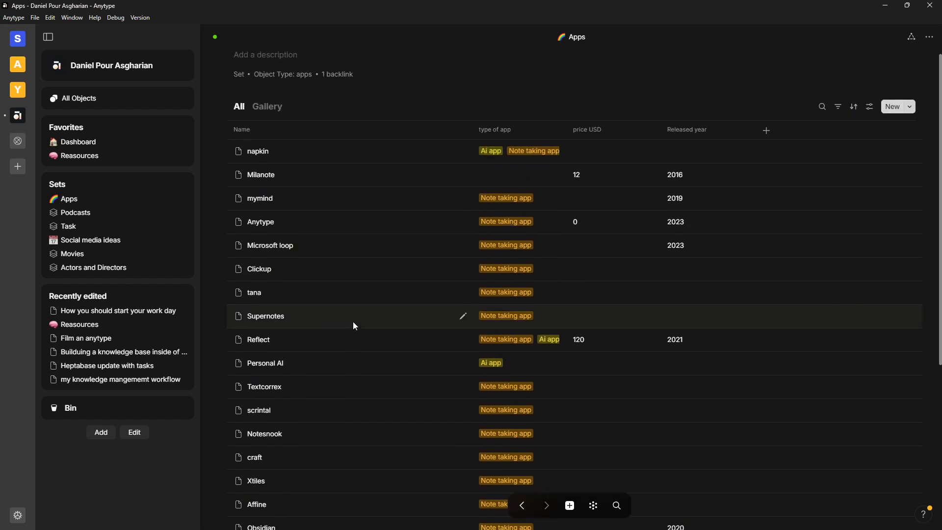
mouse_move(389, 292)
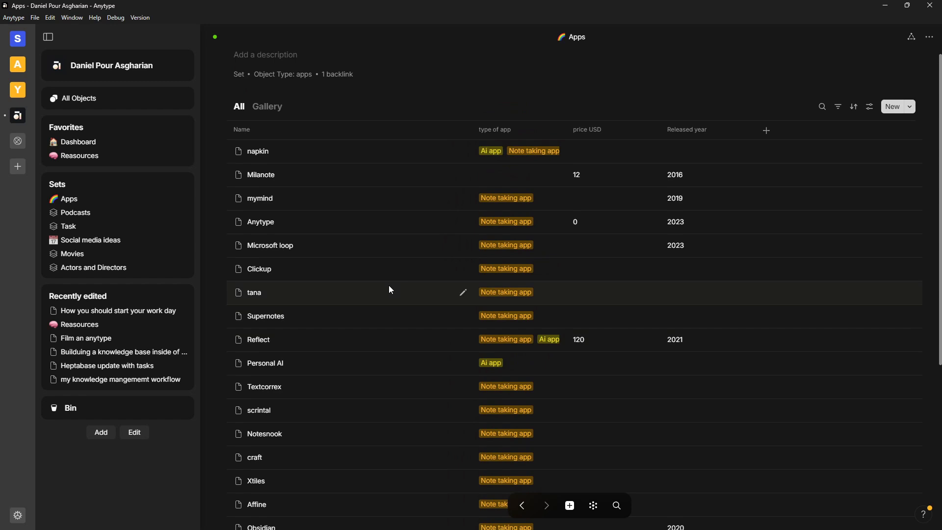
mouse_move(252, 224)
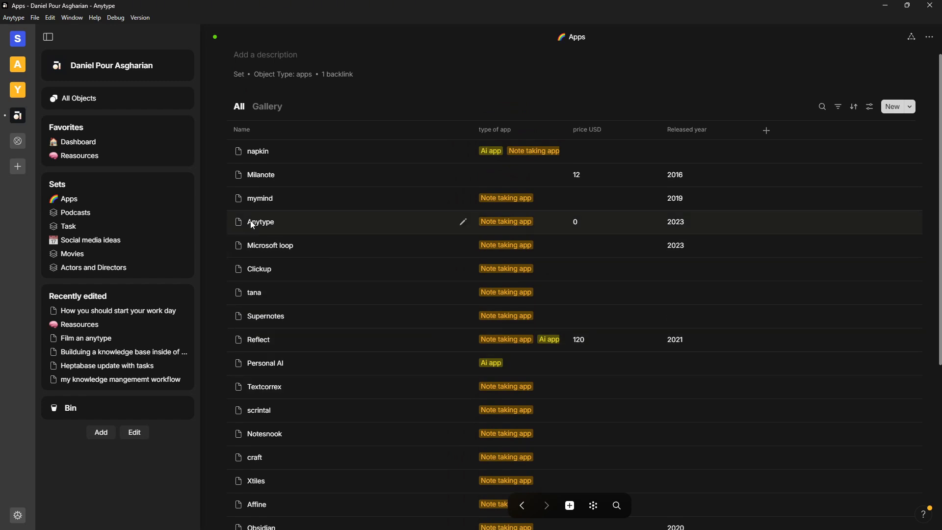
mouse_move(267, 243)
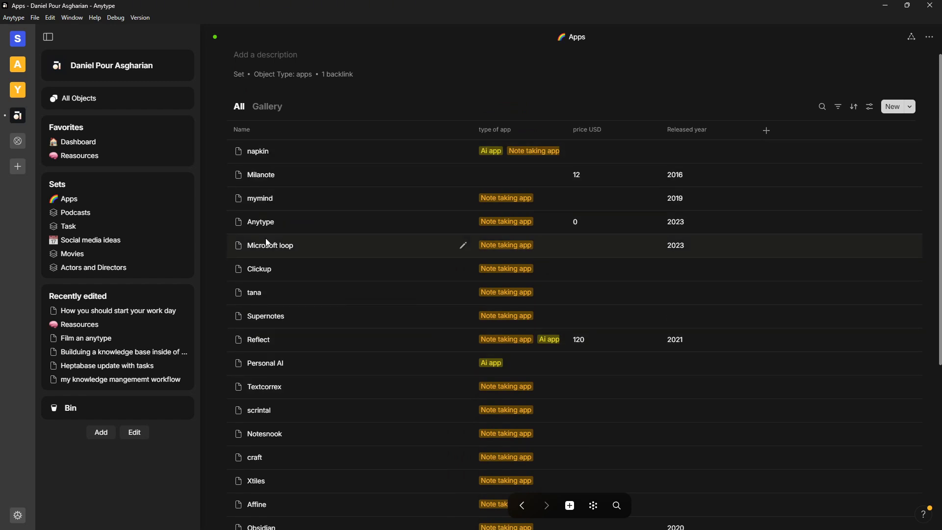
mouse_move(245, 306)
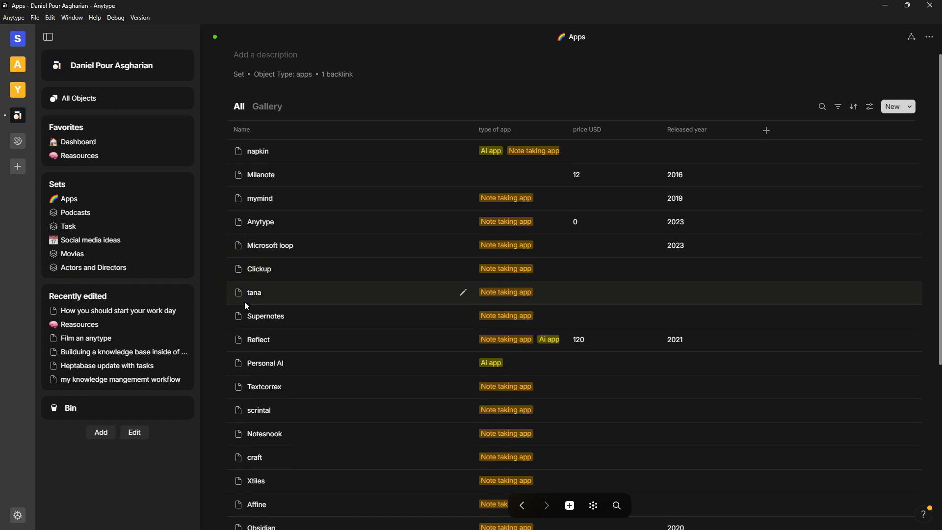
mouse_move(240, 284)
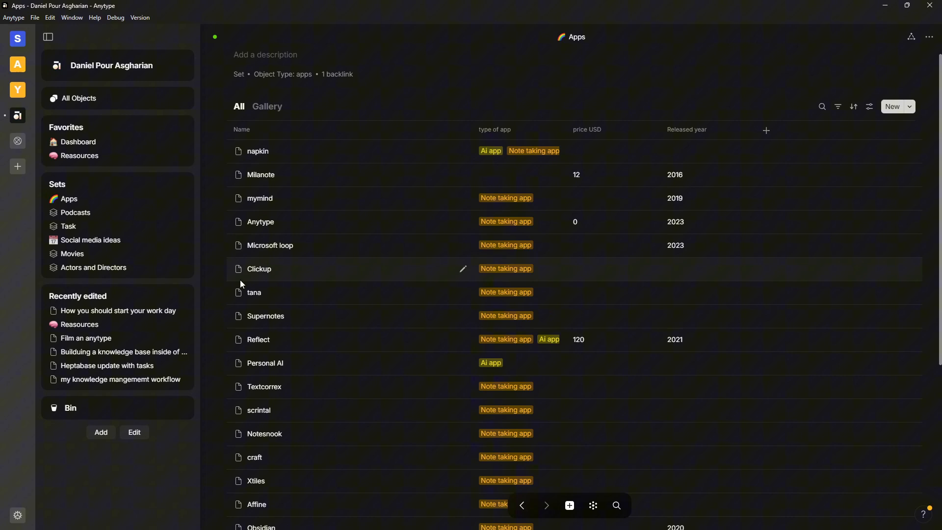
mouse_move(413, 444)
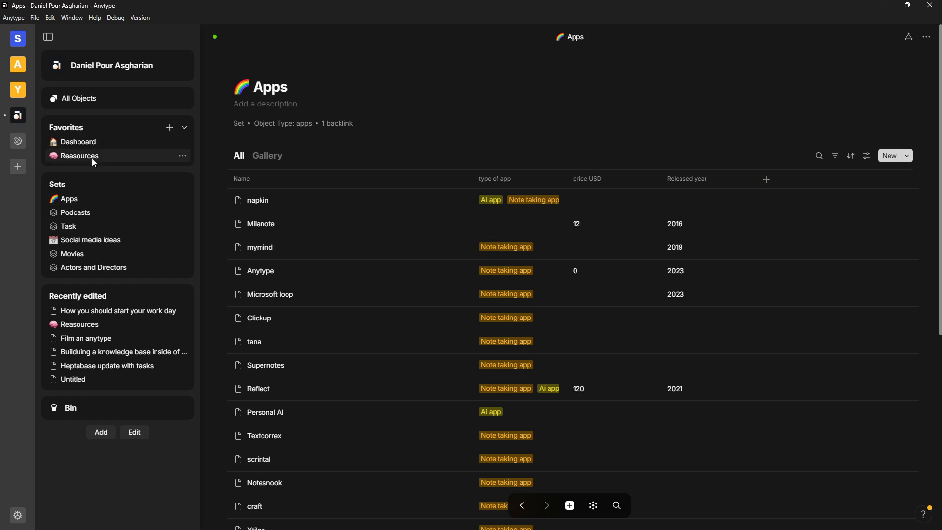
mouse_move(78, 142)
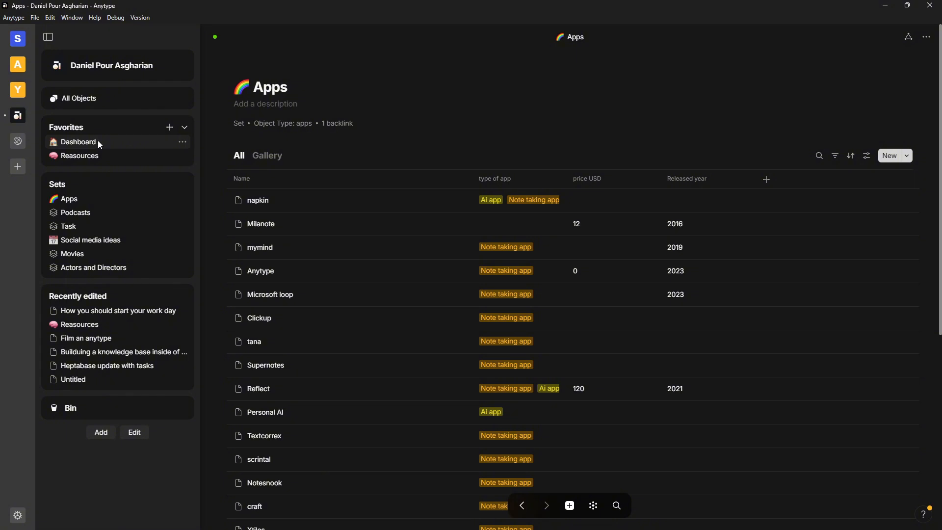
mouse_move(98, 131)
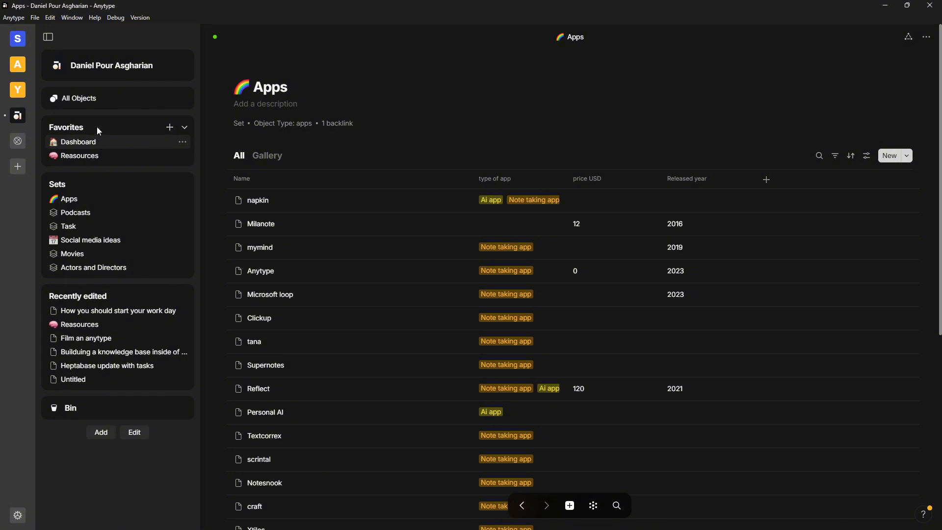
mouse_move(69, 139)
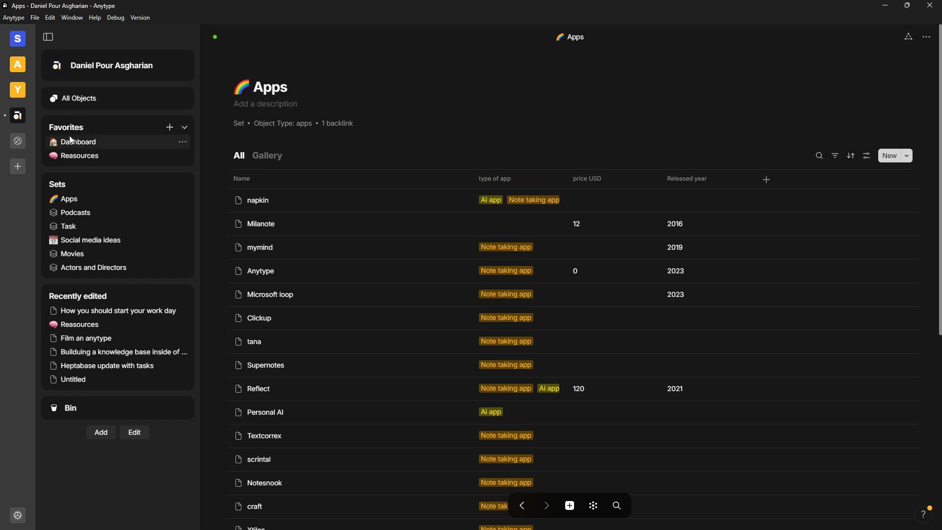
mouse_move(92, 148)
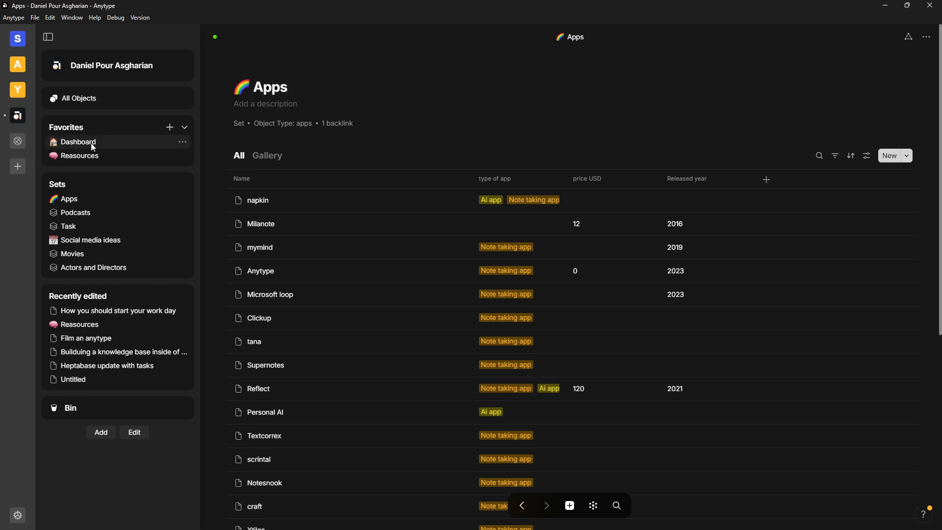
mouse_move(85, 143)
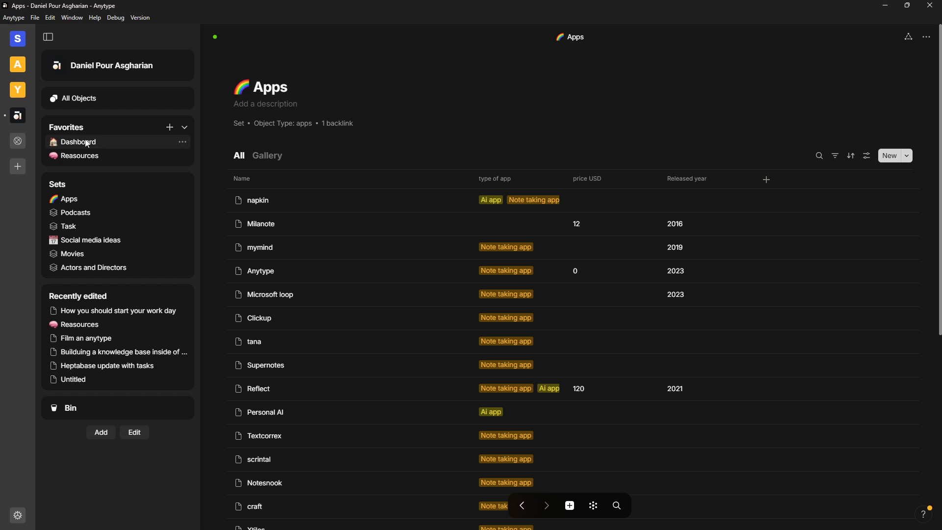
mouse_move(110, 163)
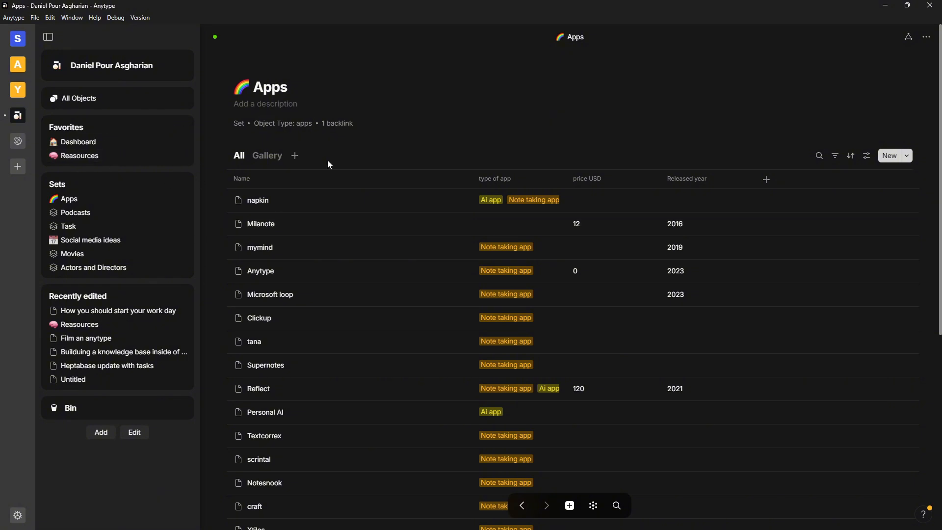
mouse_move(247, 167)
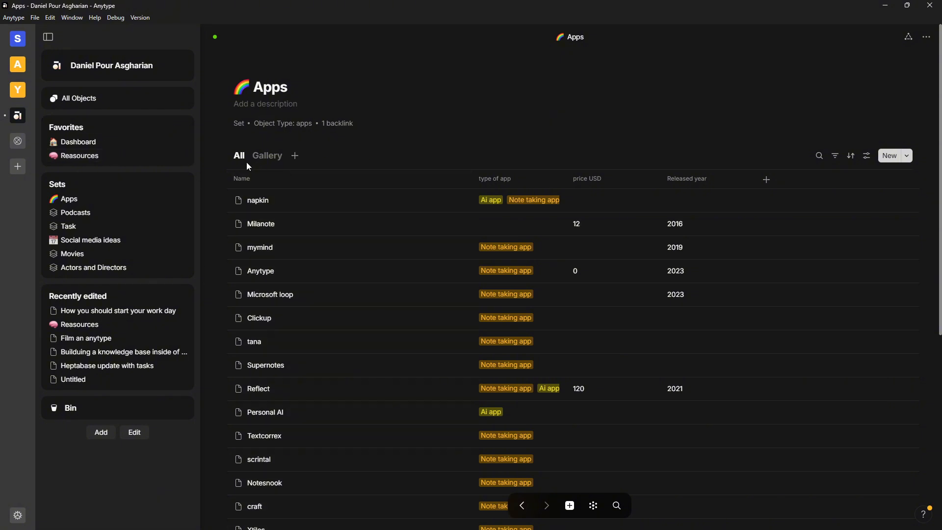
mouse_move(402, 166)
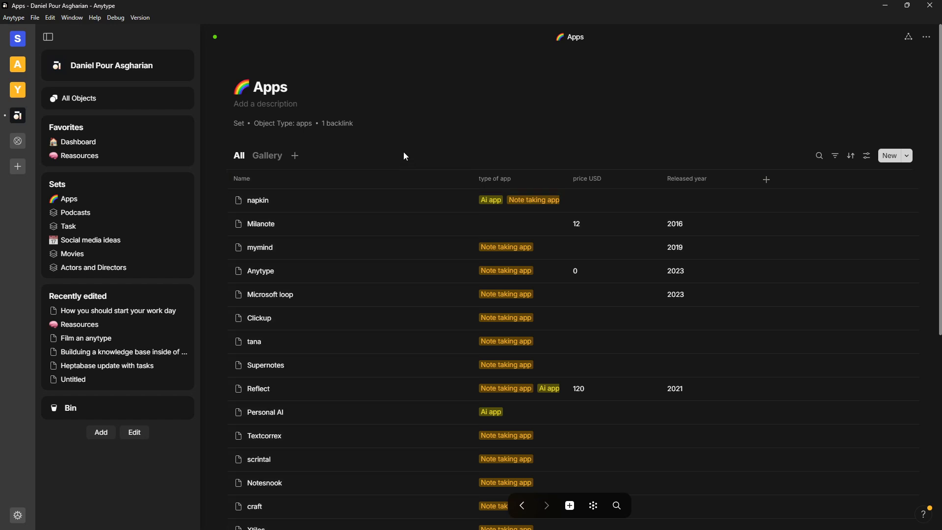
mouse_move(241, 95)
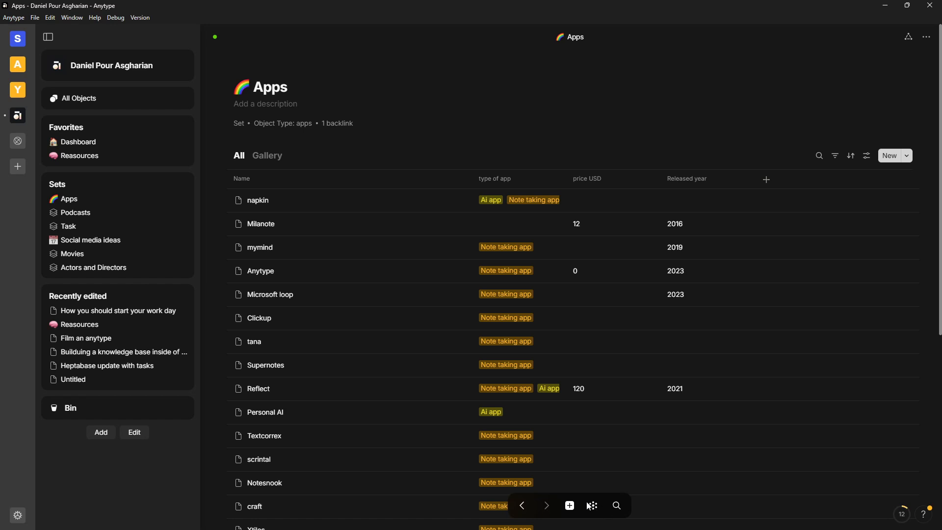
Visit the Dashboard page, open the Task set, then go back
click(68, 226)
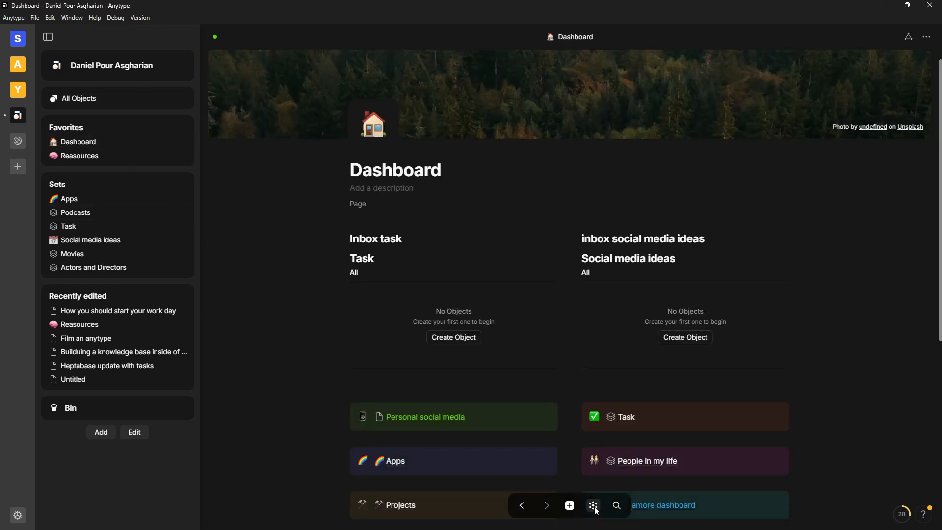
click(593, 505)
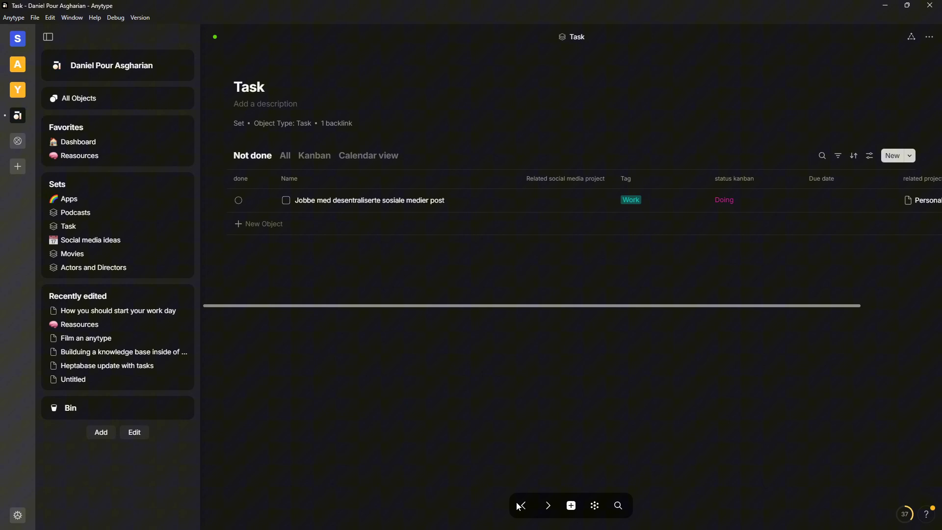
click(68, 198)
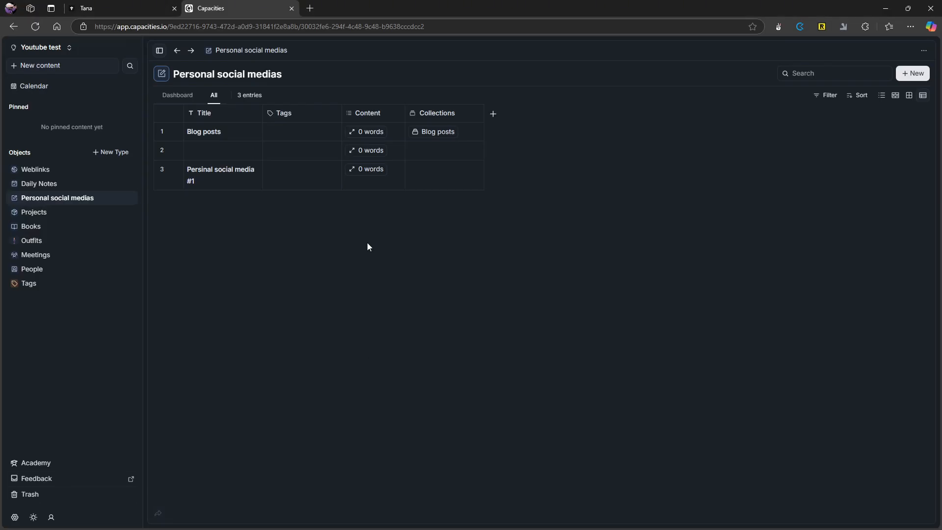
mouse_move(35, 170)
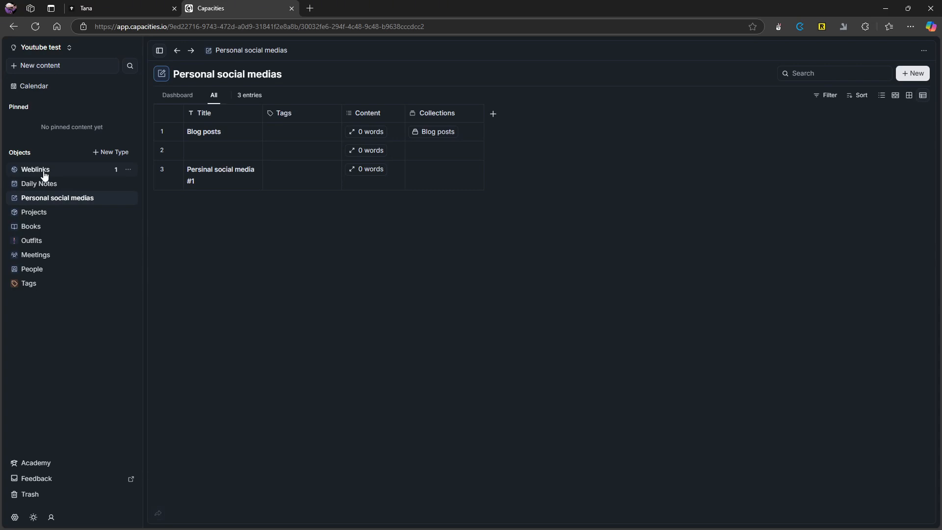
mouse_move(39, 184)
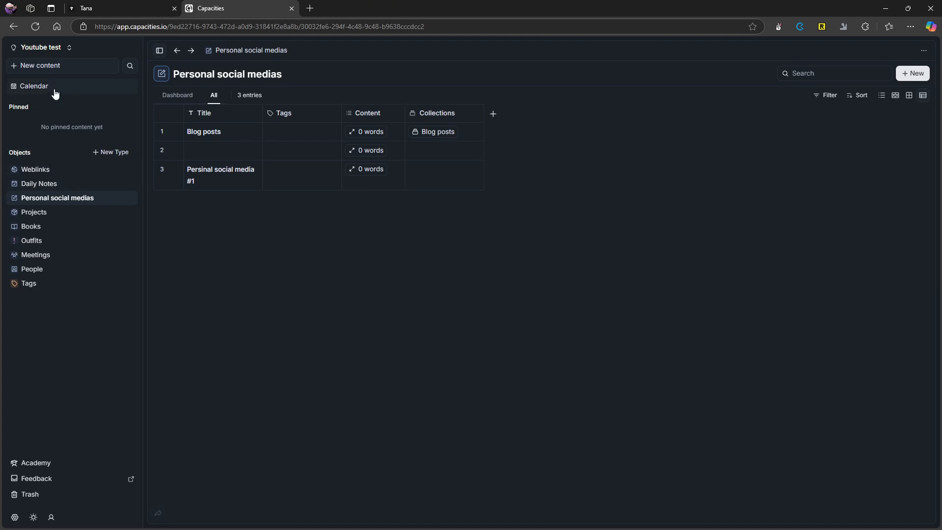
Open Calendar to show the November 29, 2024 day view with its daily note
click(34, 86)
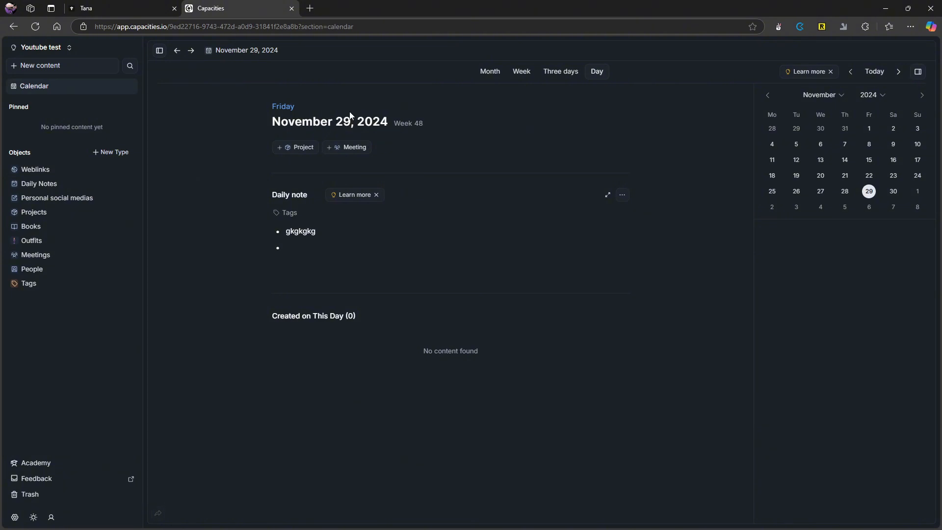
mouse_move(369, 121)
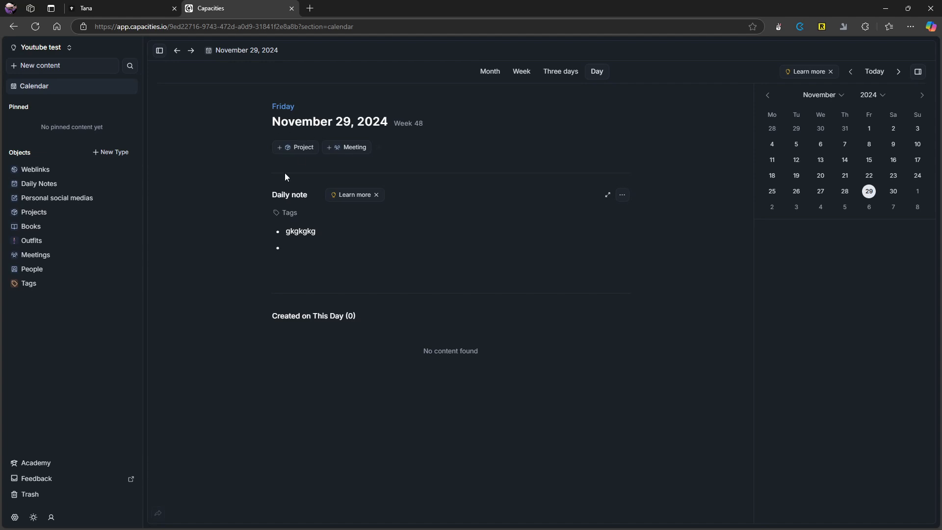
mouse_move(288, 149)
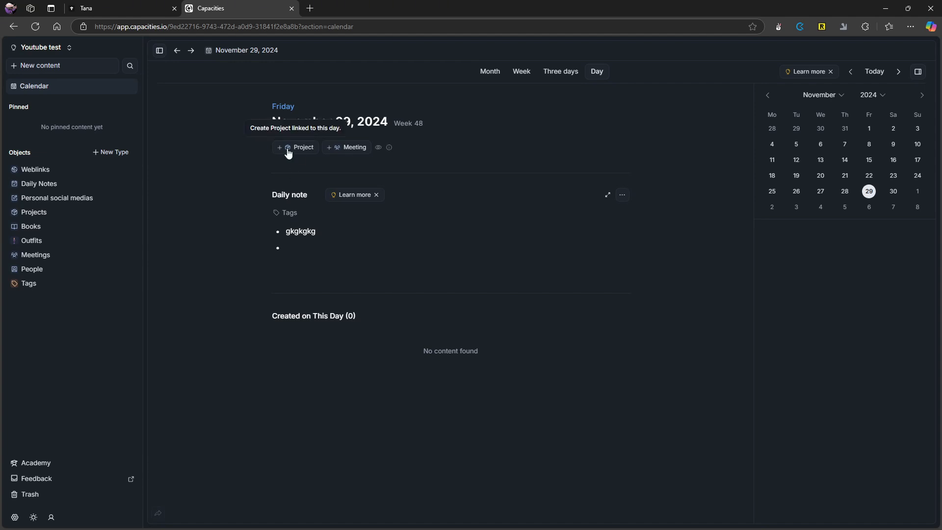
mouse_move(347, 147)
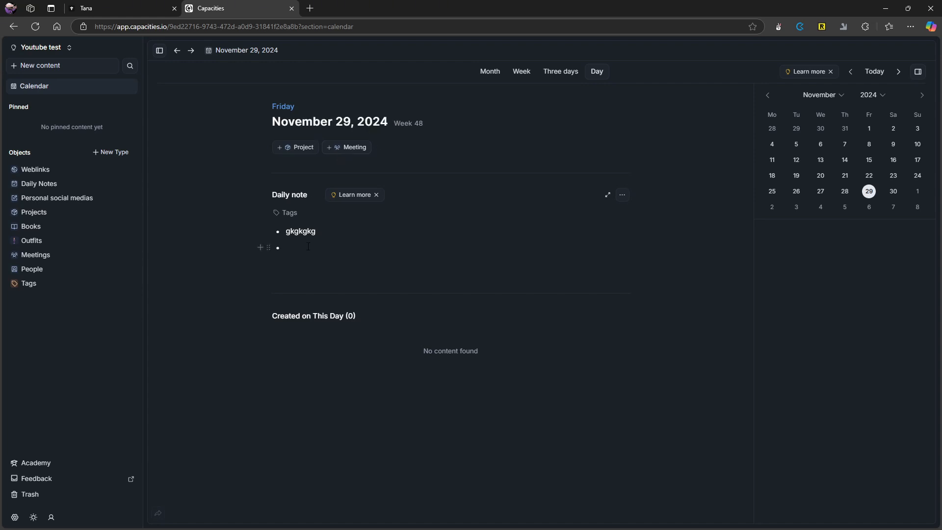
text(Bullet list)
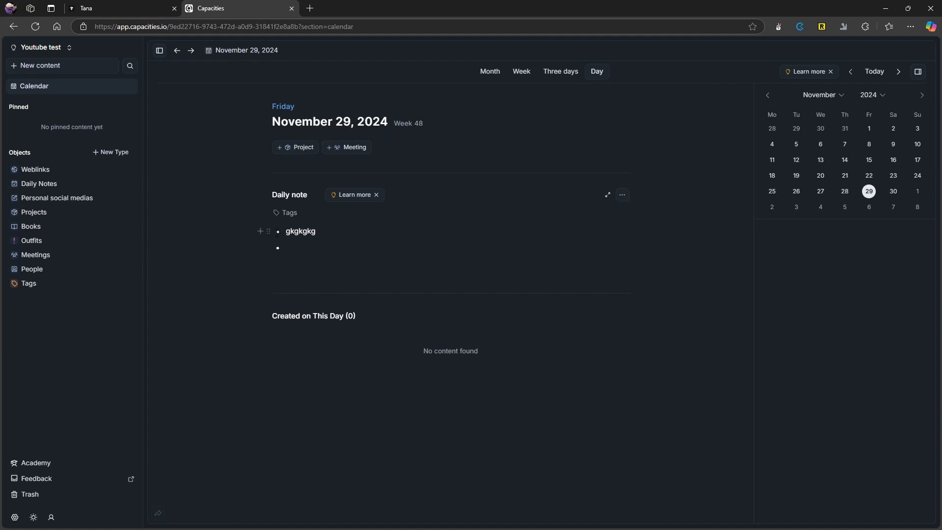
mouse_move(312, 263)
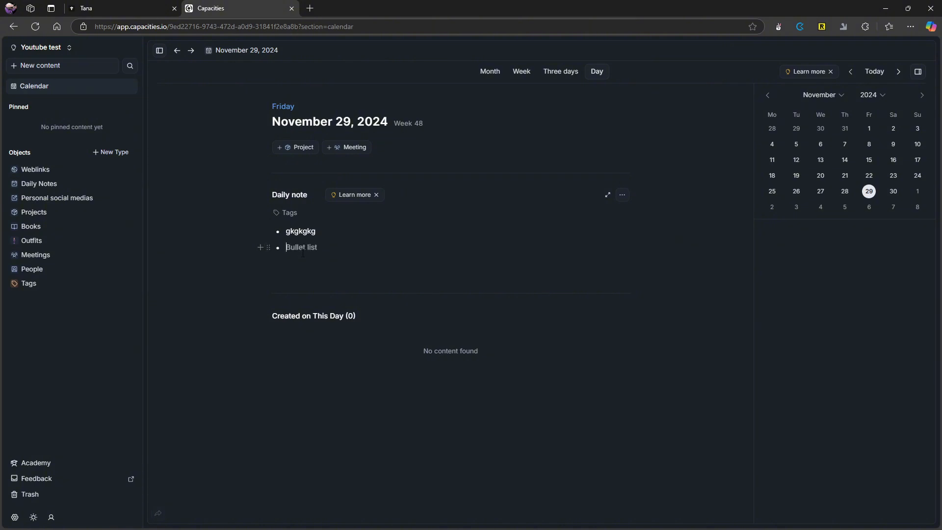
text(/)
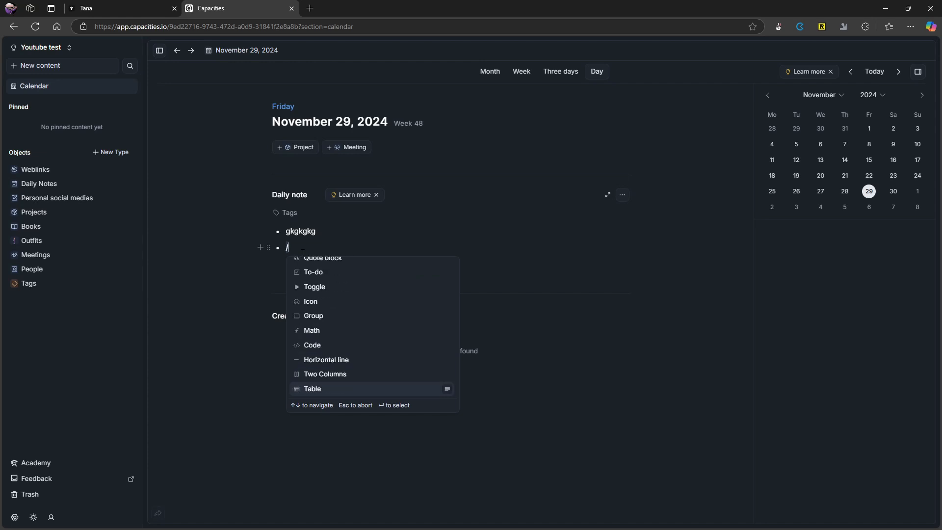
key(Escape)
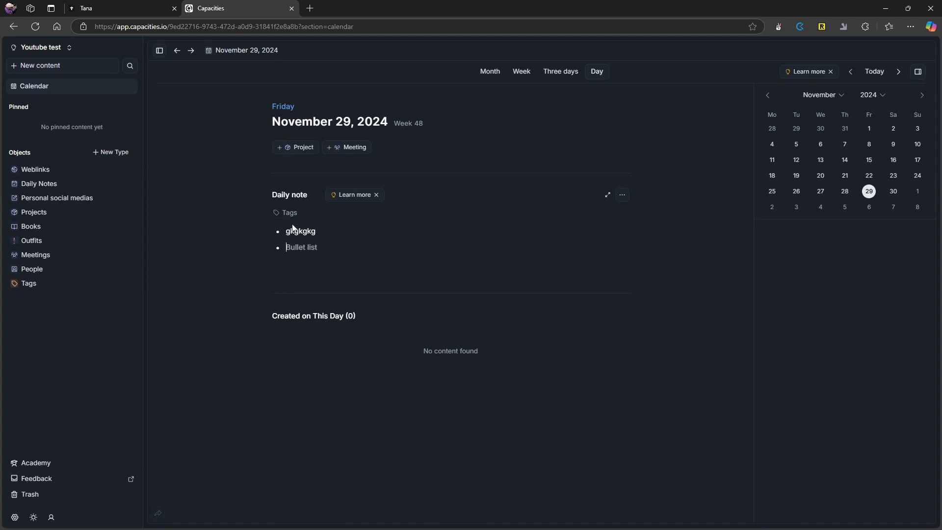
mouse_move(35, 170)
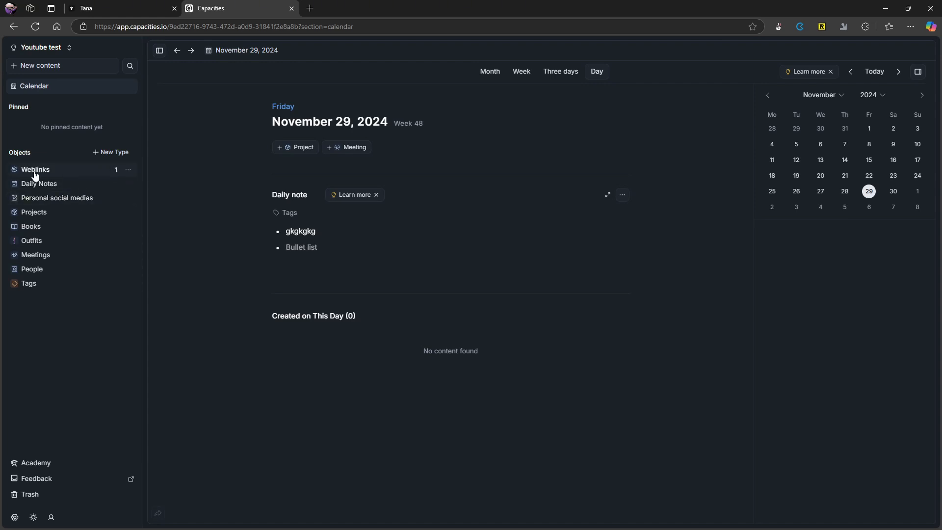
mouse_move(38, 184)
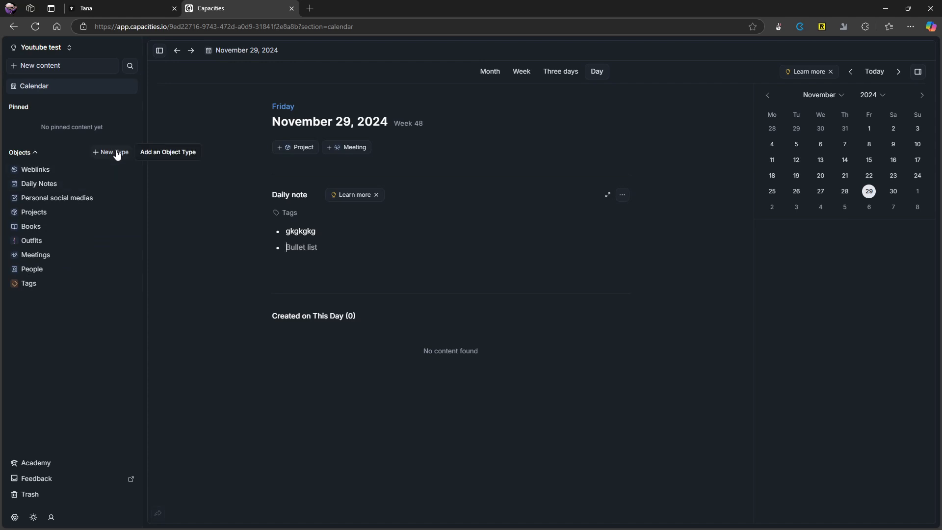
mouse_move(102, 156)
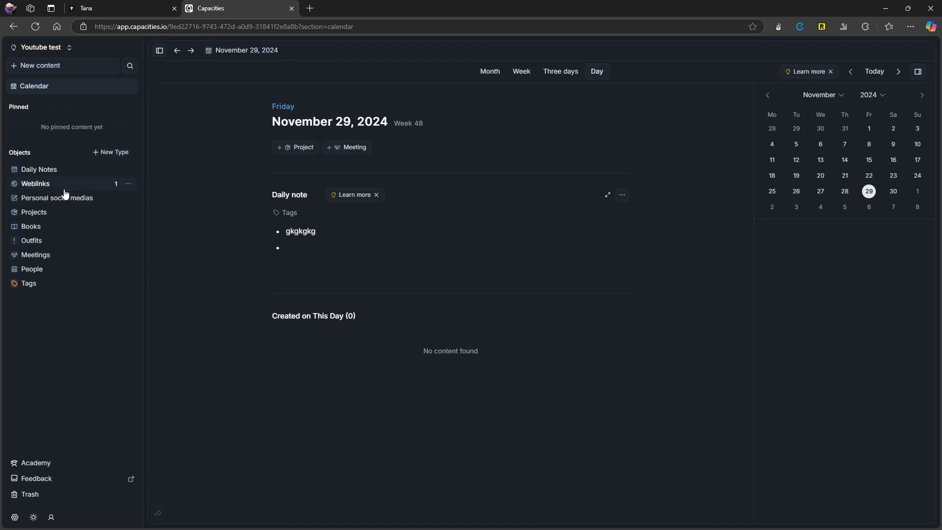
mouse_move(51, 72)
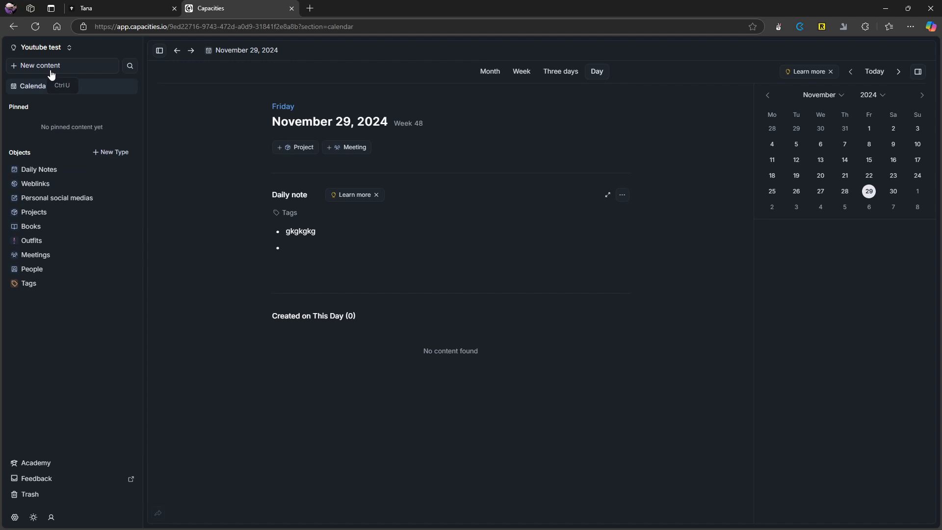
click(39, 65)
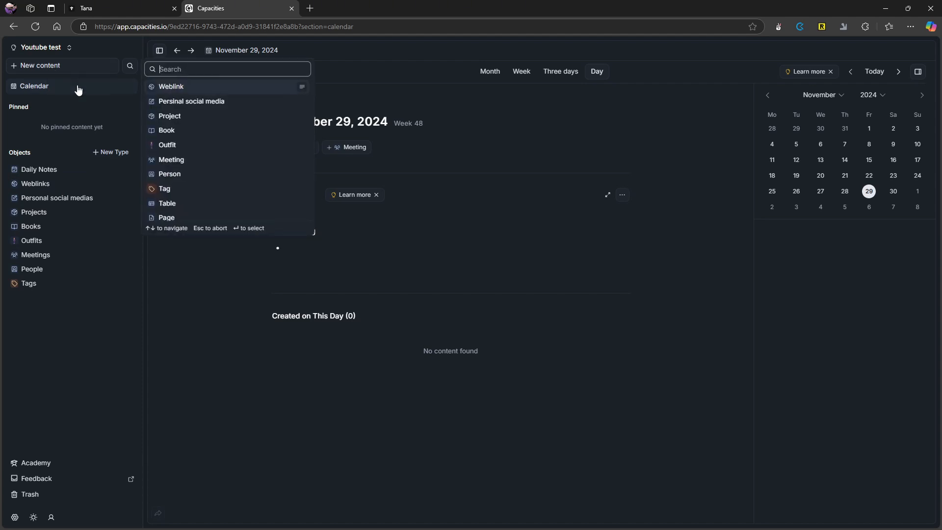
mouse_move(240, 131)
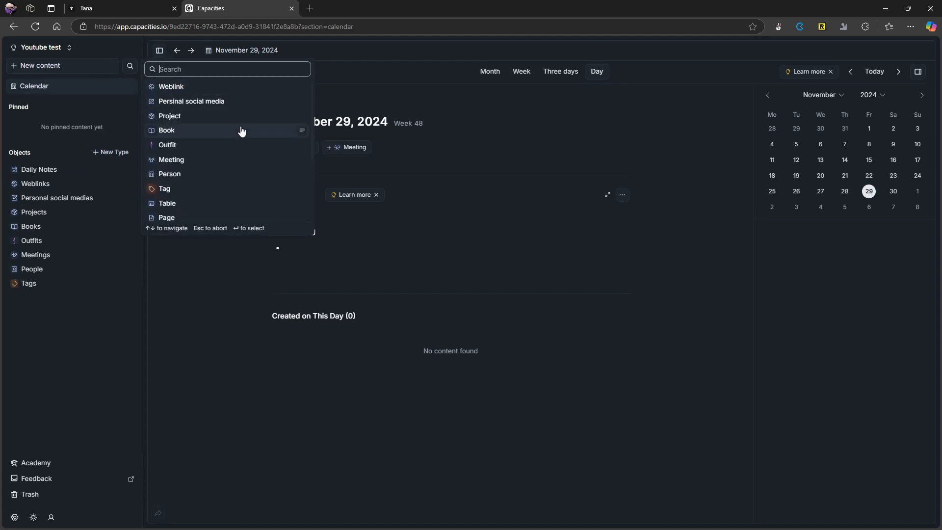
scroll(down, 3)
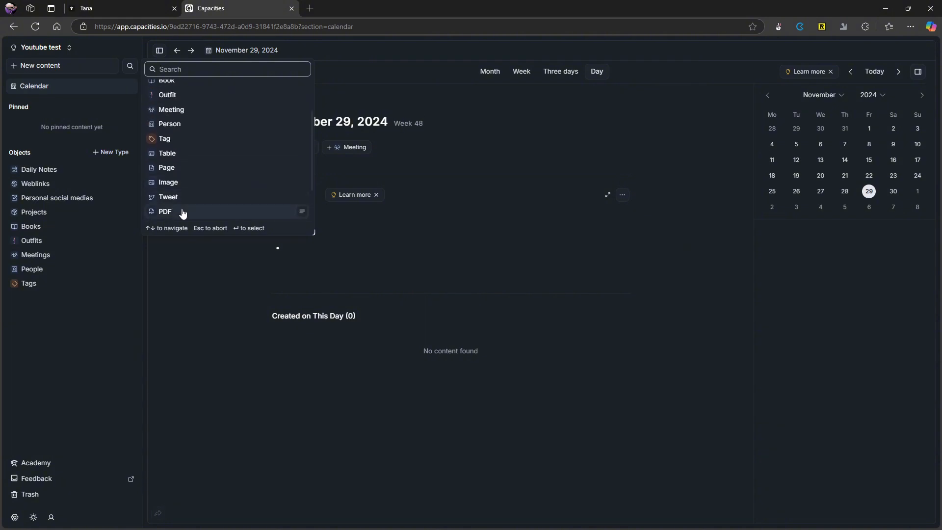
mouse_move(182, 184)
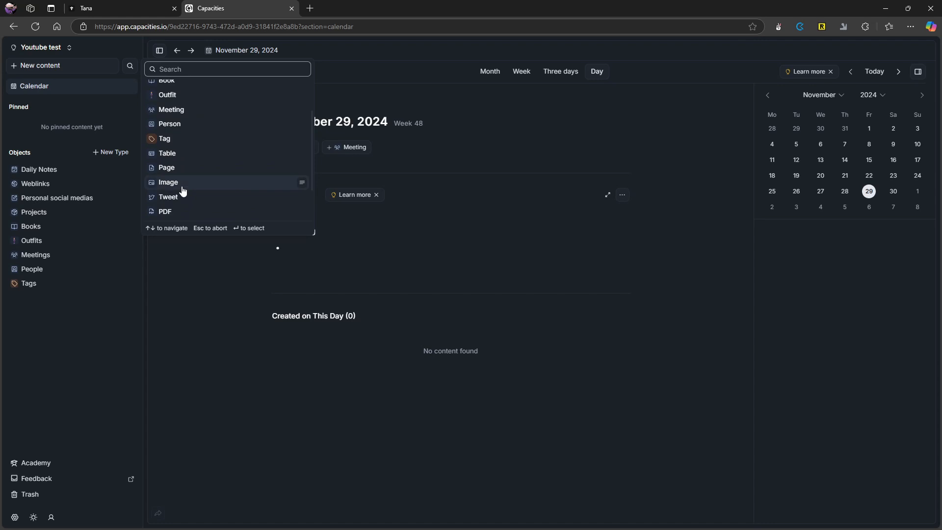
mouse_move(173, 156)
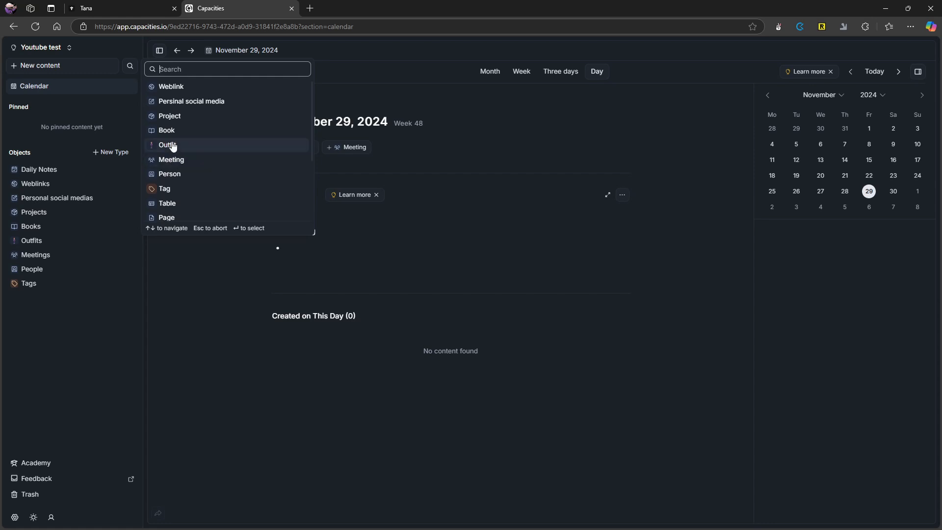
mouse_move(182, 104)
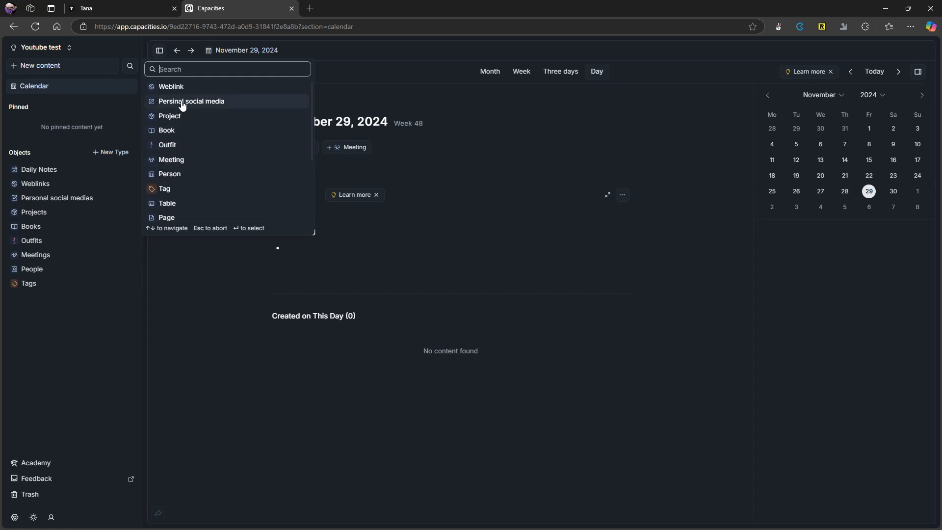
mouse_move(195, 107)
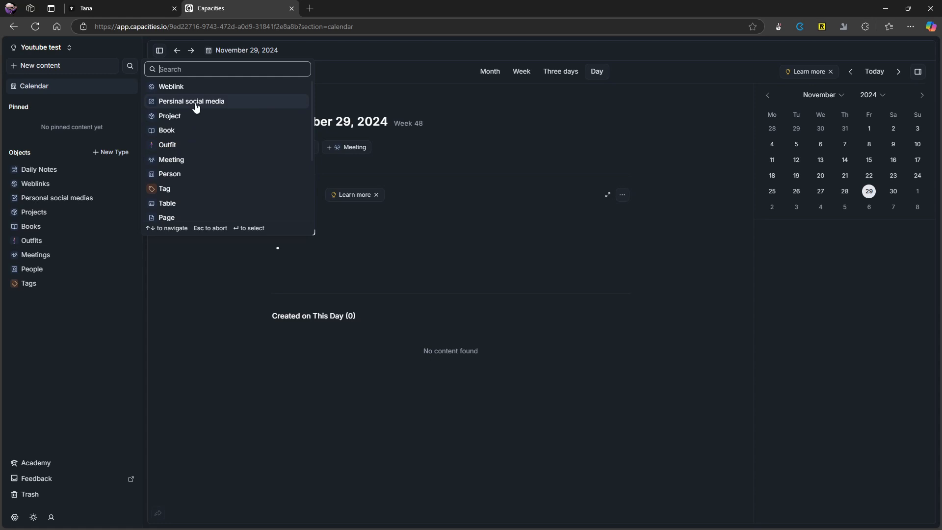
mouse_move(209, 101)
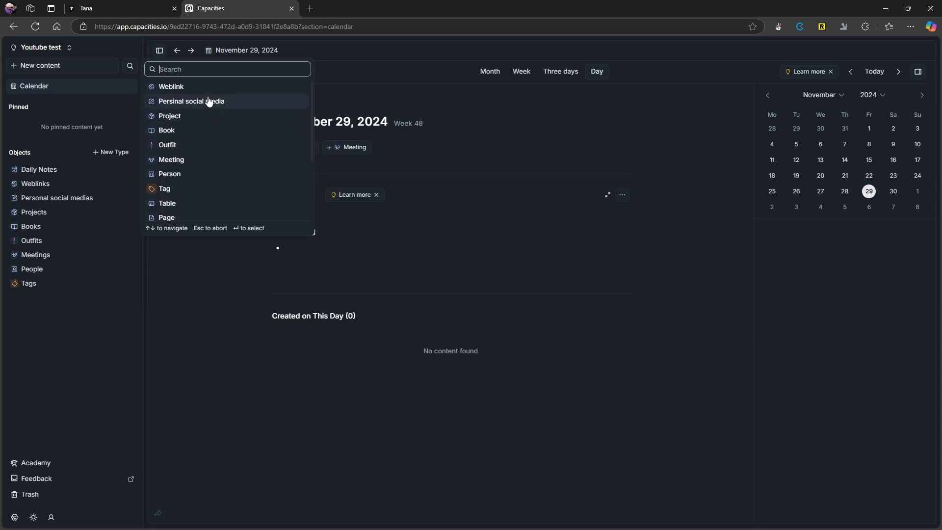
mouse_move(173, 107)
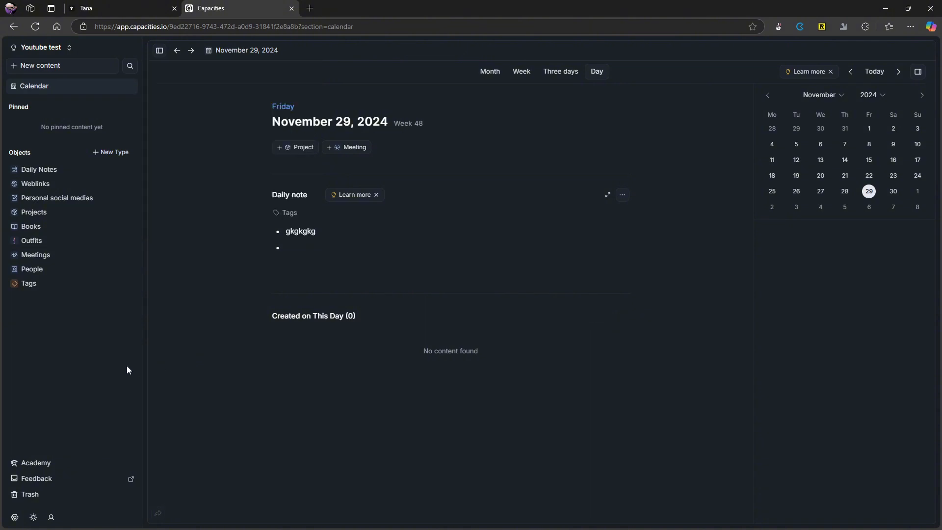
mouse_move(139, 364)
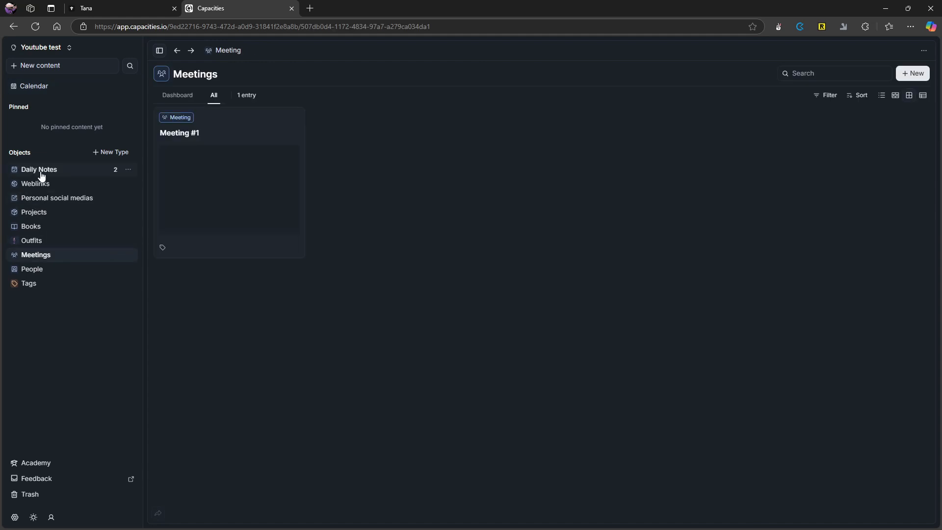
Open Personal social medias, check its Dashboard and Gallery views, then return to Table view
click(38, 169)
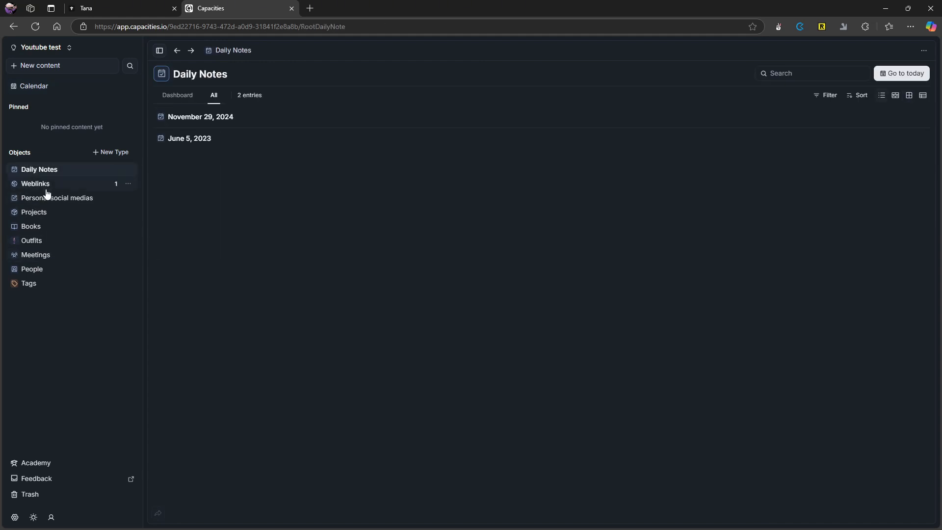
click(57, 197)
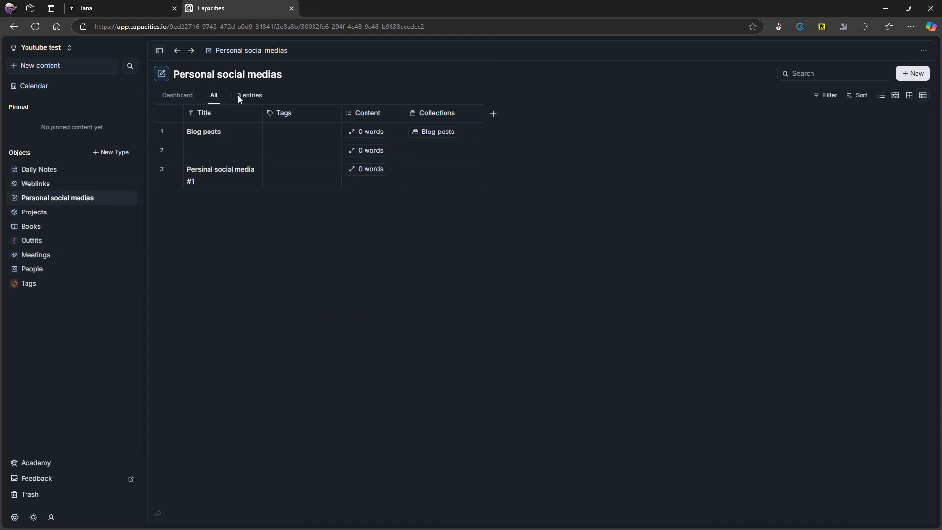
mouse_move(176, 124)
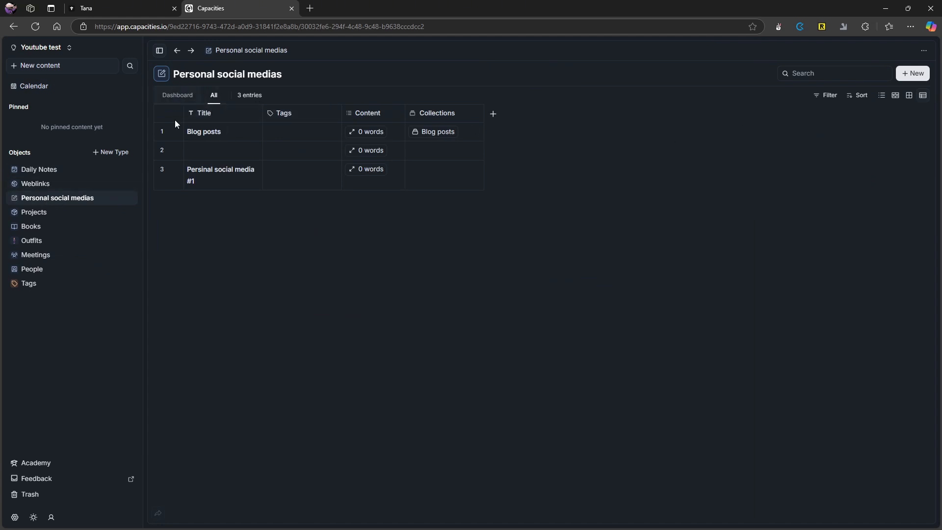
mouse_move(190, 103)
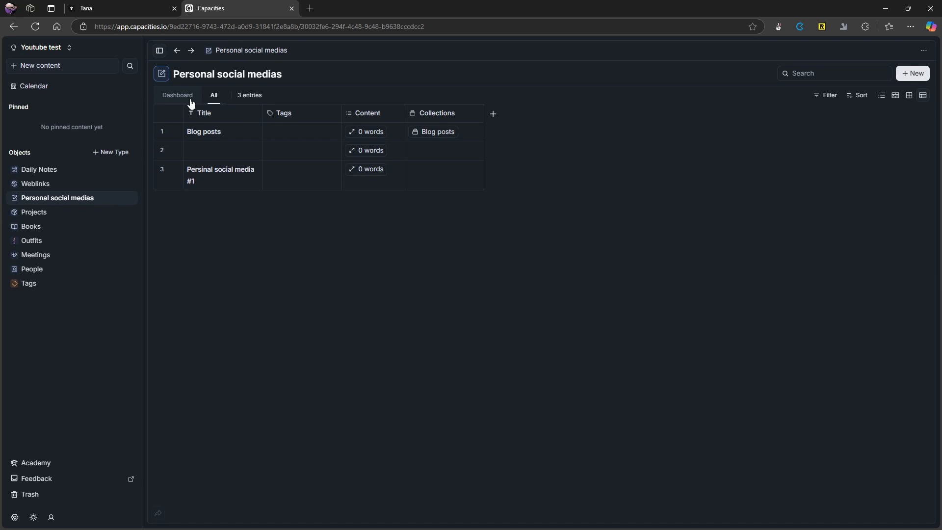
click(177, 95)
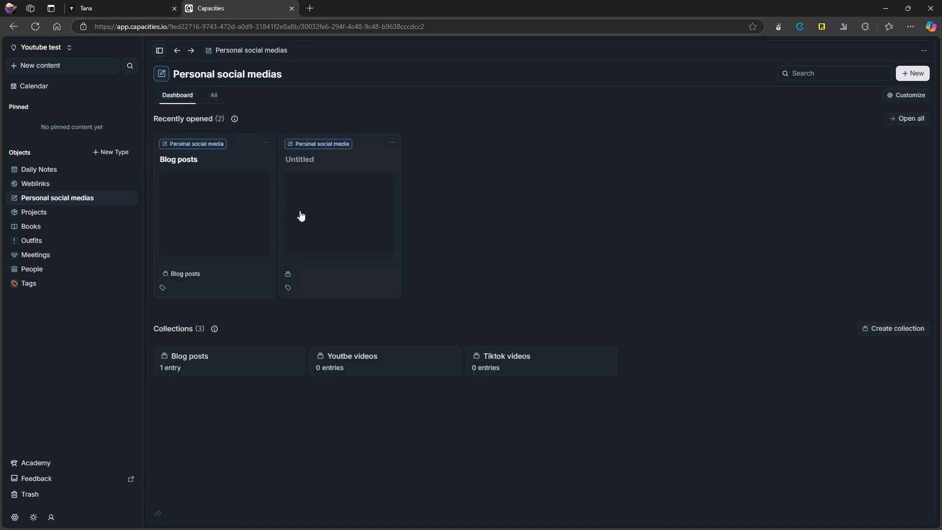
click(213, 94)
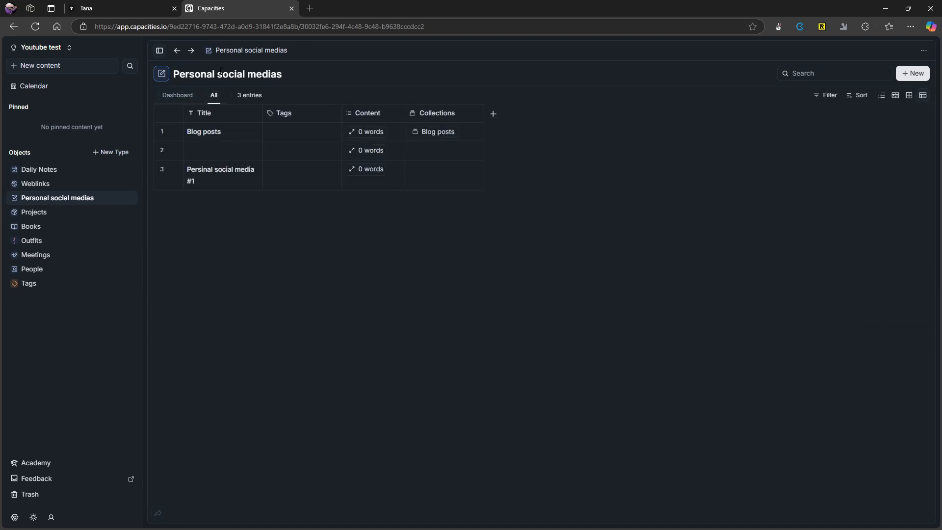
mouse_move(830, 94)
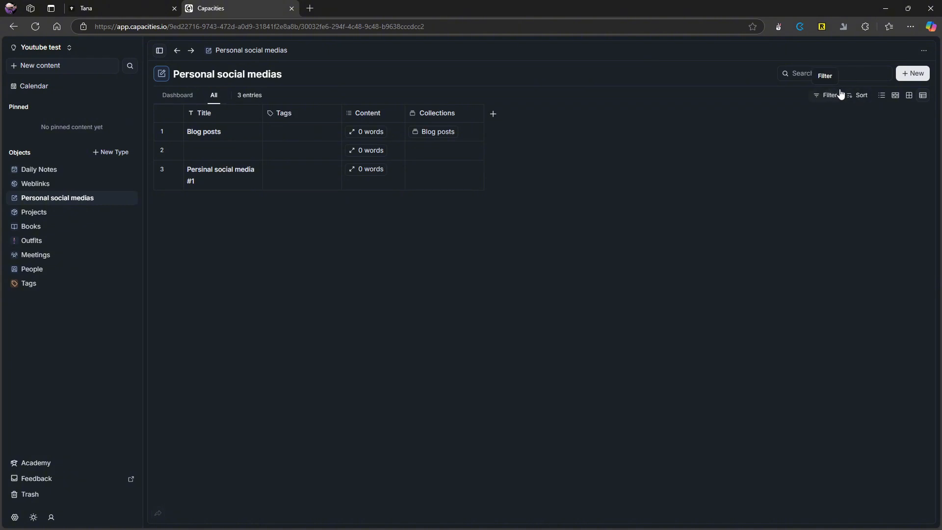
mouse_move(863, 95)
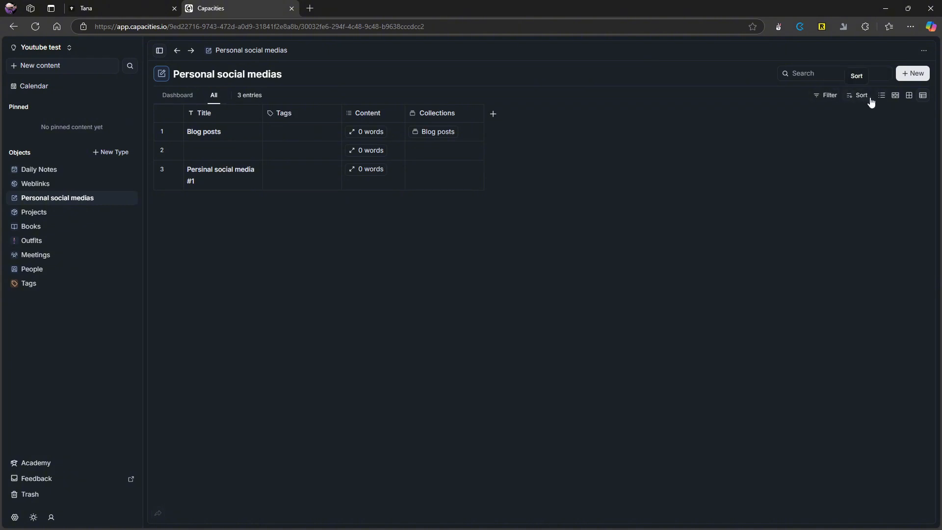
click(909, 96)
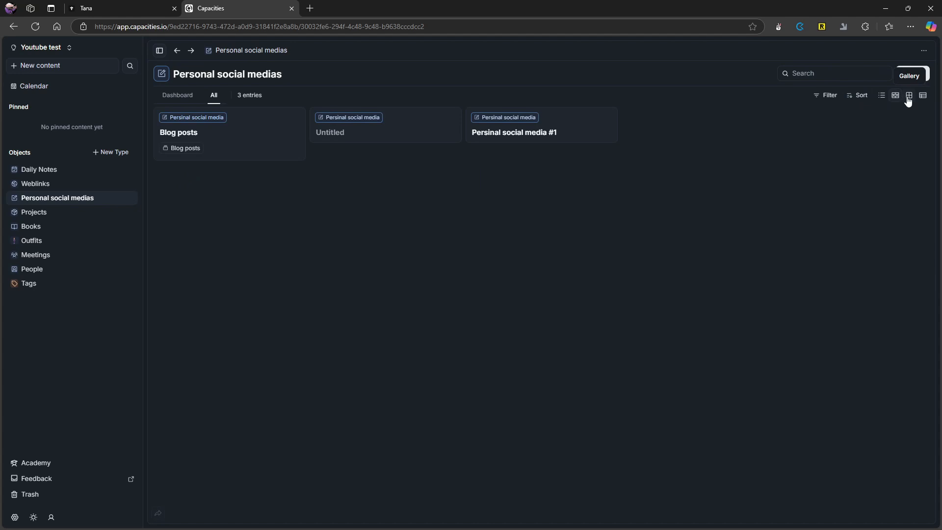
click(923, 95)
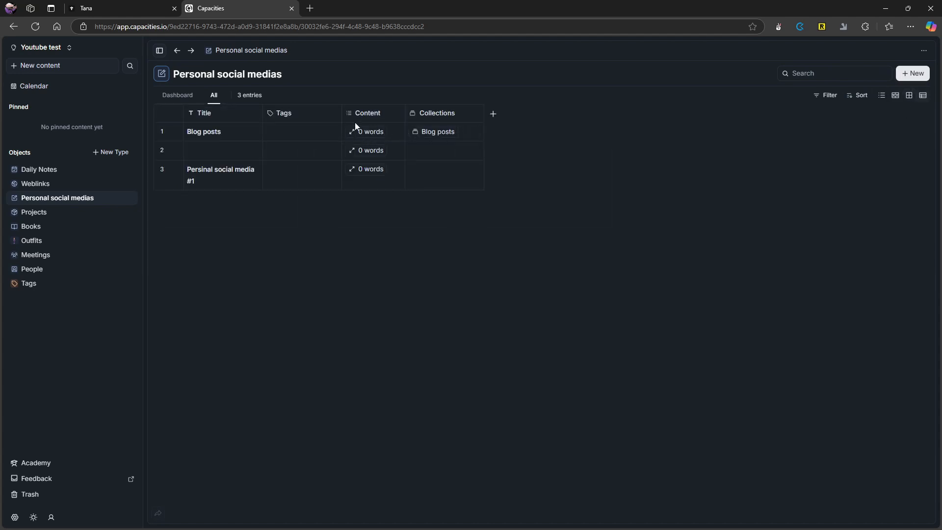
click(492, 113)
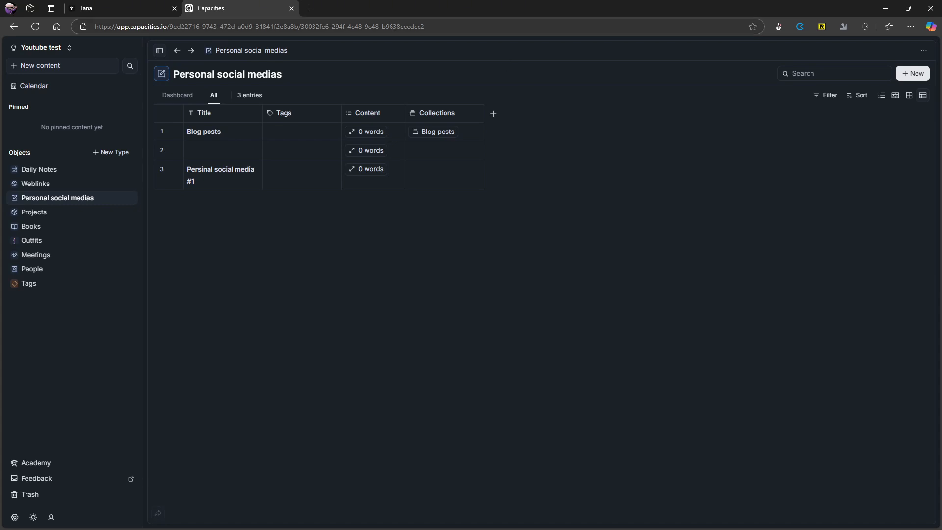
mouse_move(527, 136)
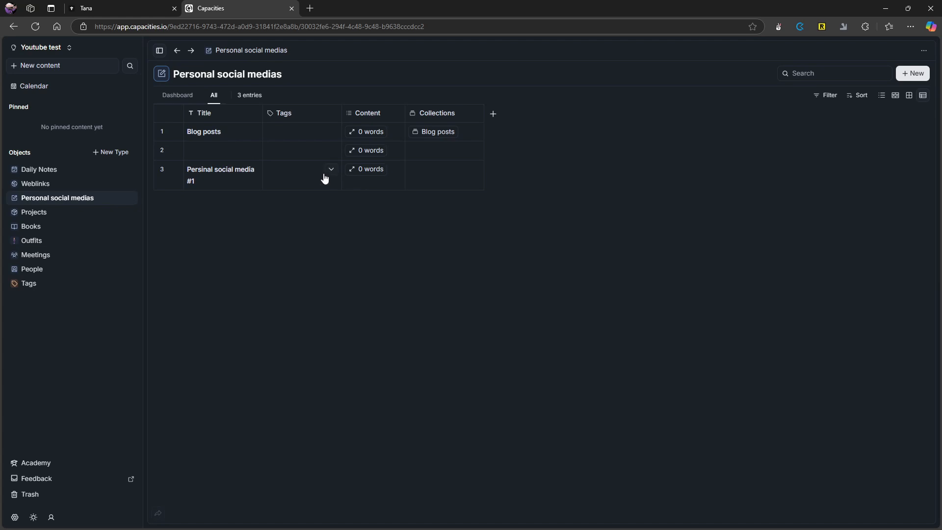
mouse_move(94, 181)
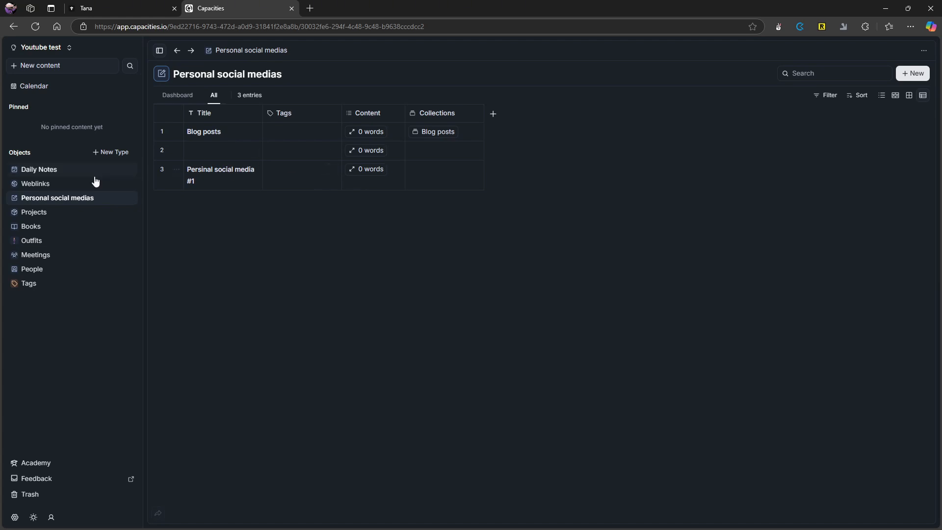
mouse_move(39, 170)
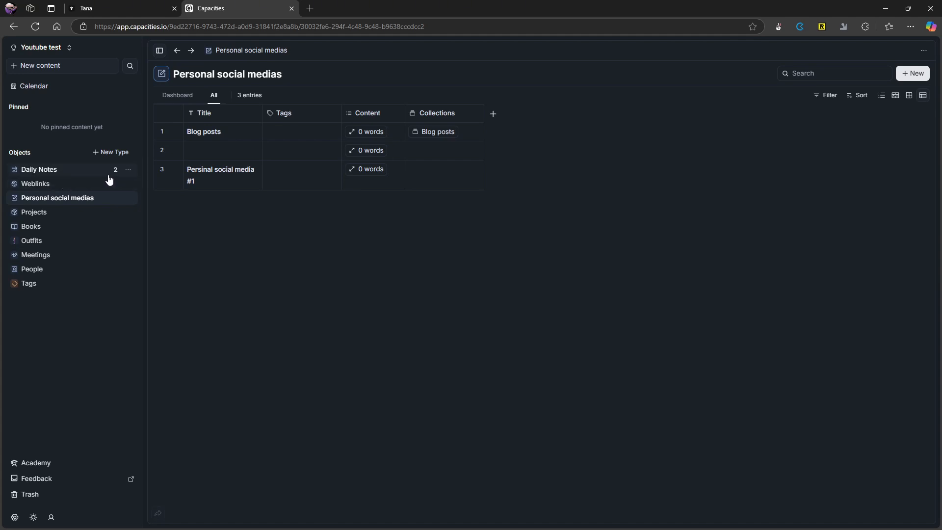
mouse_move(86, 173)
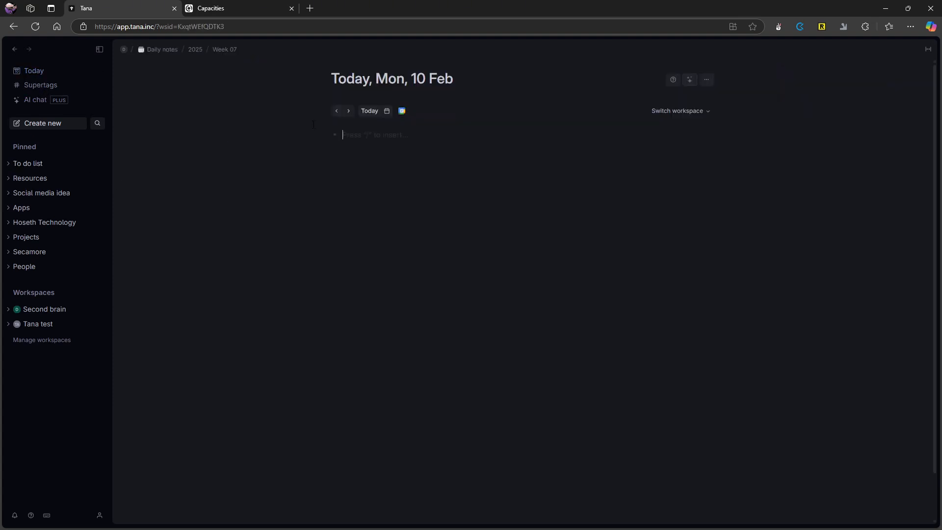
Type 'bullet notes' in the daily note, tag it #app, and open the app table
text(bullet not)
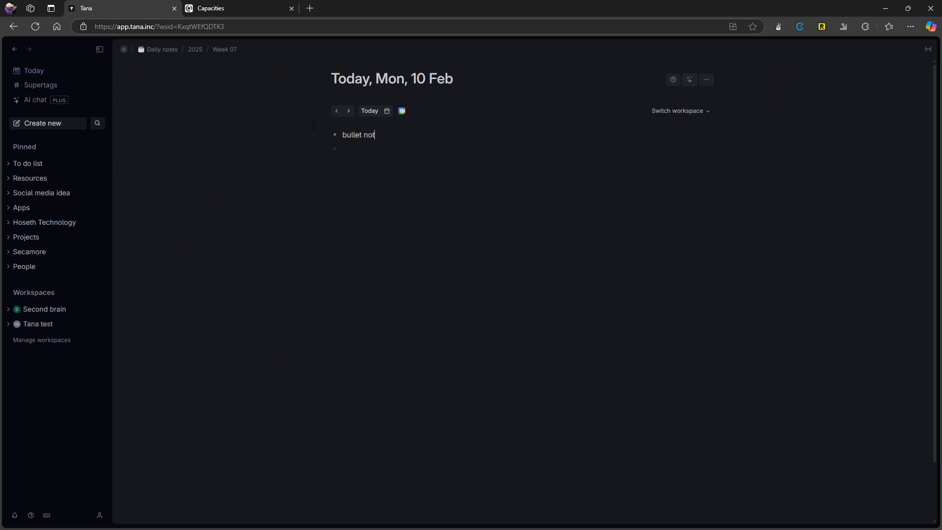
text(es)
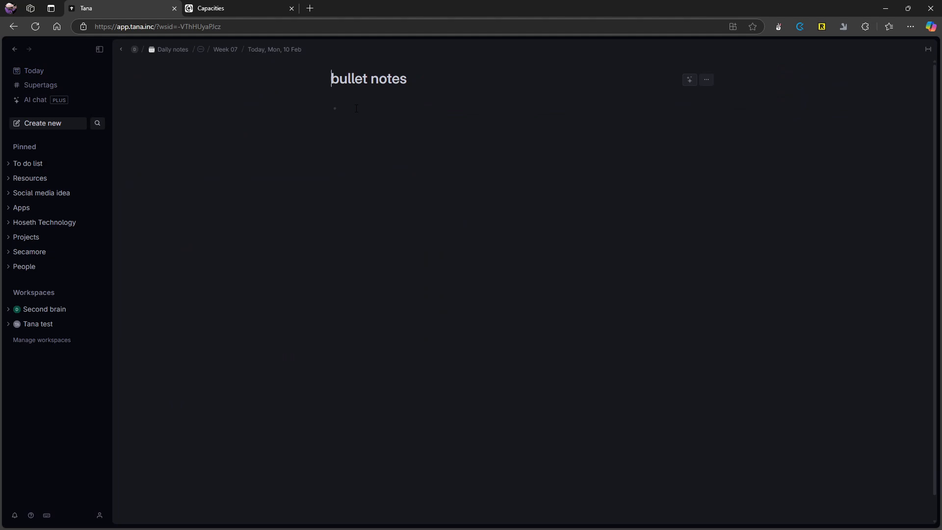
text(1223)
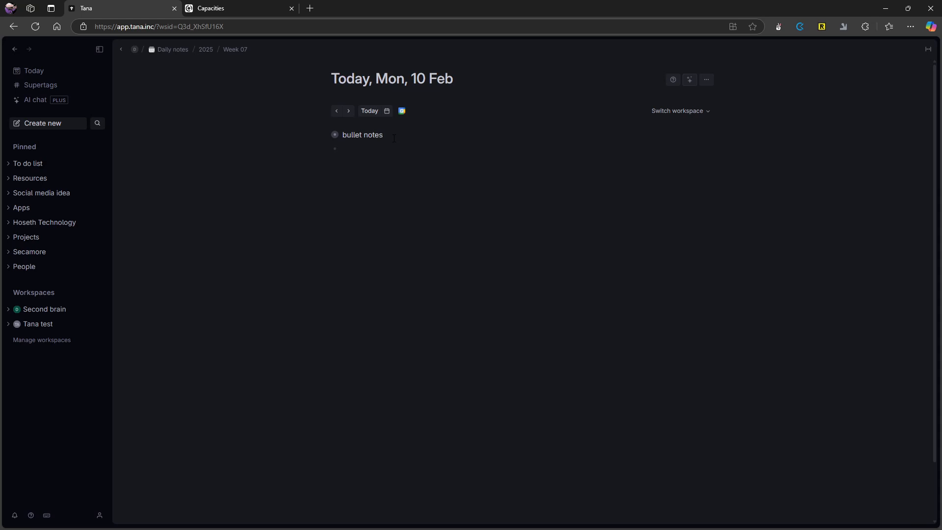
text(#)
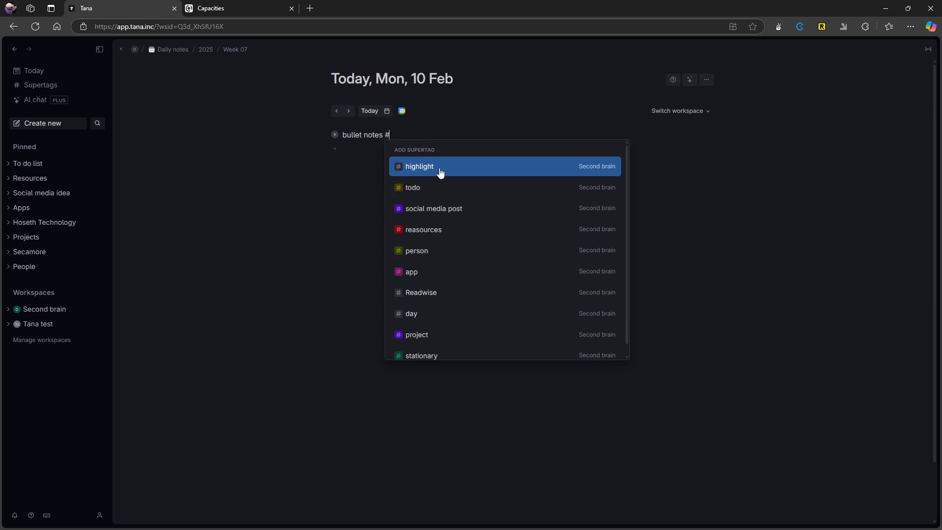
mouse_move(441, 259)
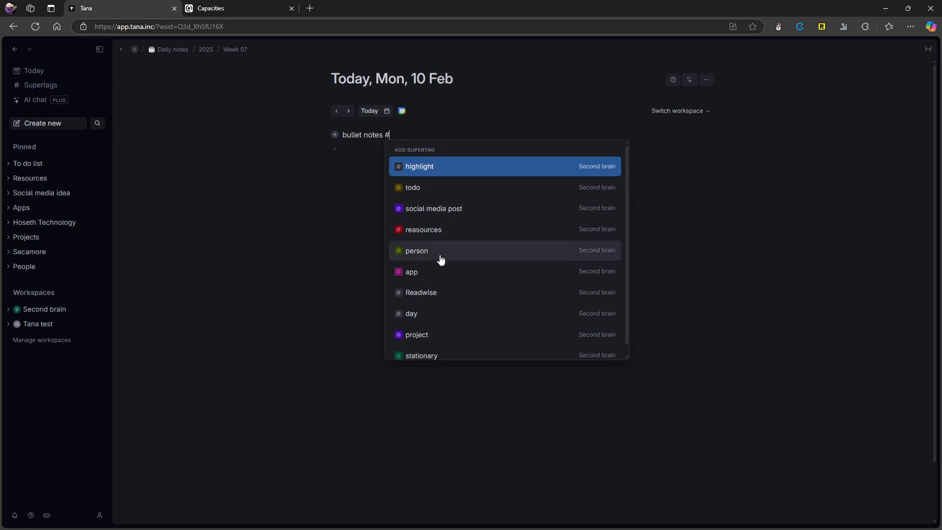
mouse_move(437, 271)
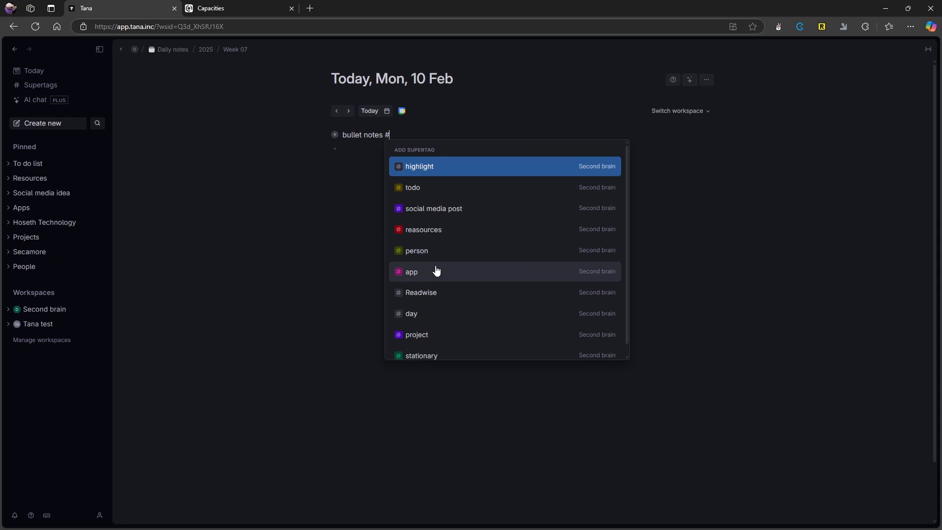
click(411, 271)
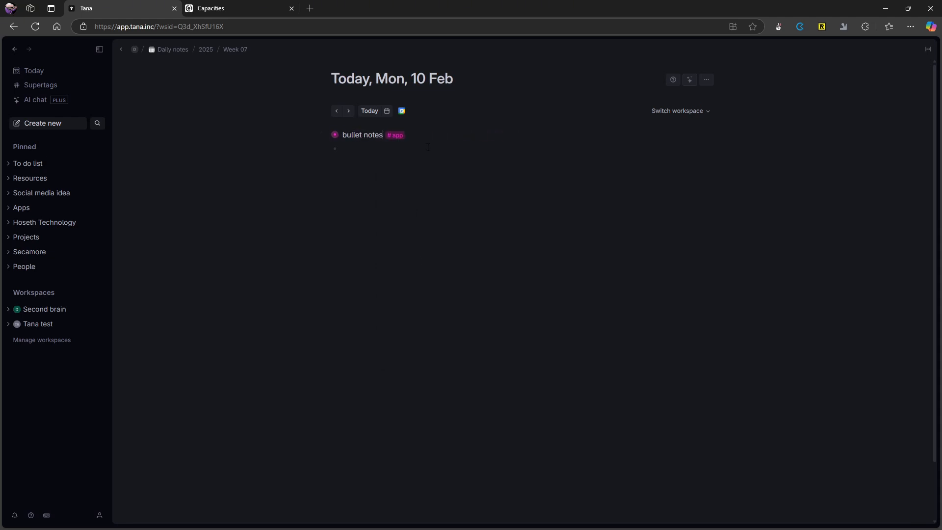
click(394, 134)
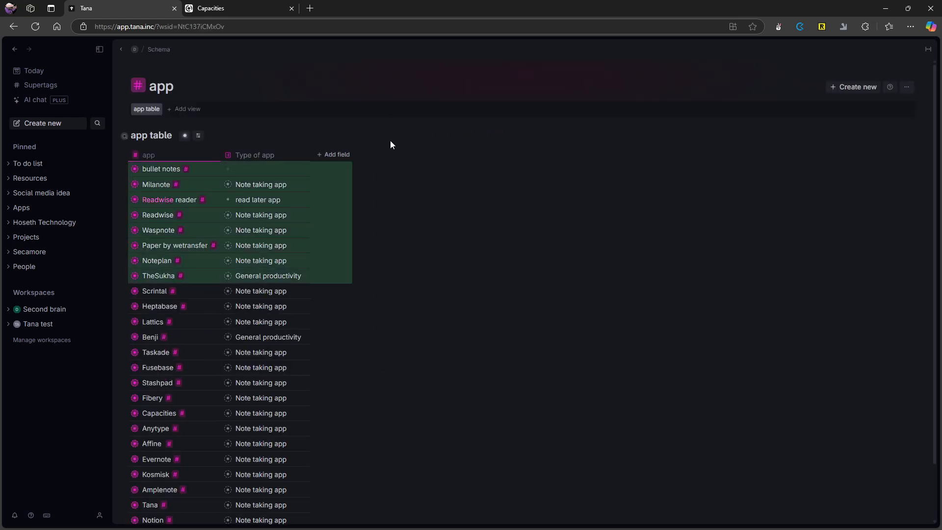
mouse_move(132, 174)
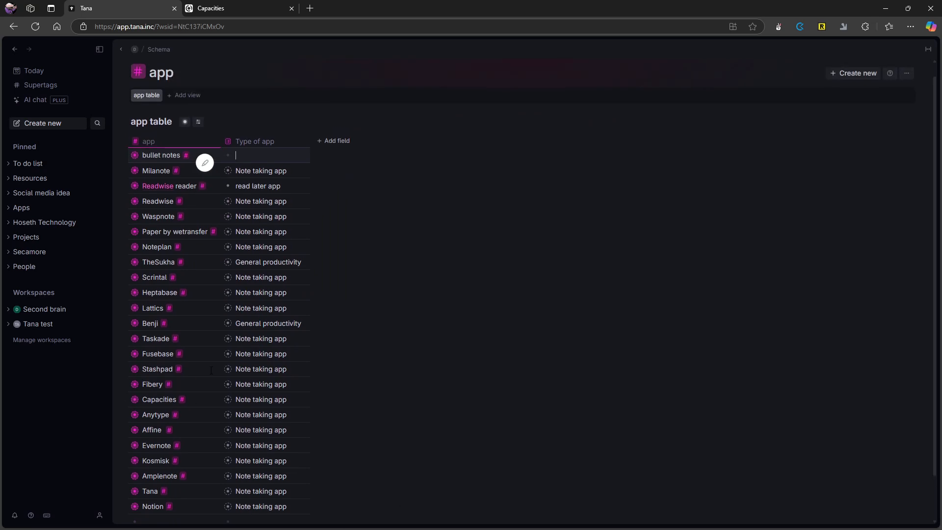
mouse_move(334, 140)
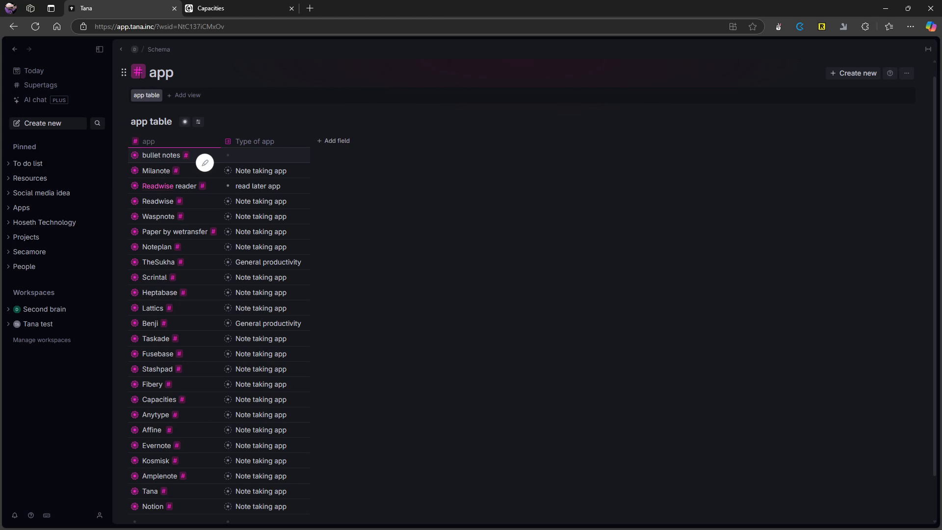
mouse_move(208, 130)
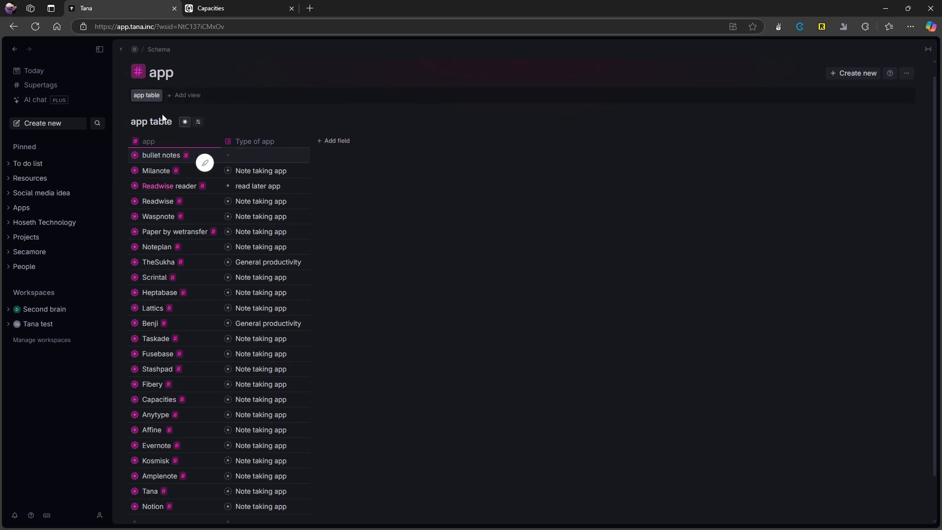
Edit the bullet notes Type of app cell and scroll the app table
click(265, 155)
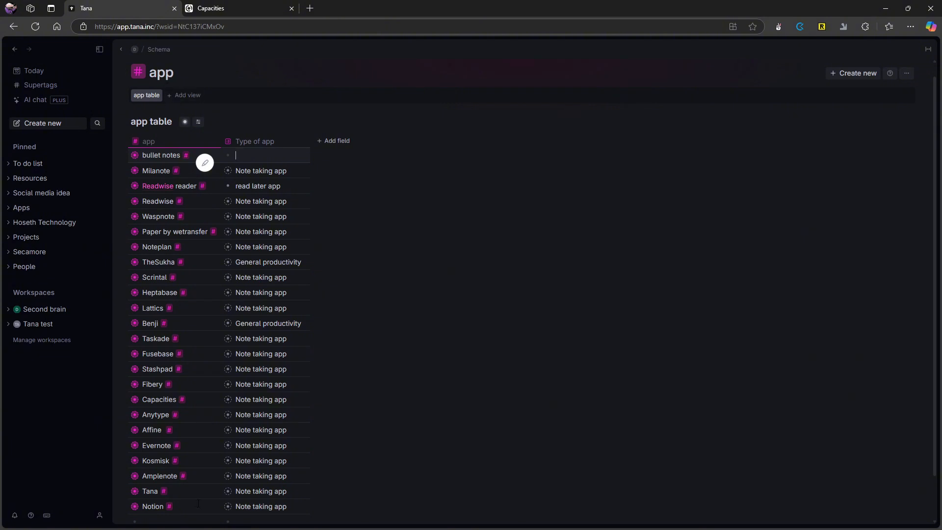
scroll(down, 3)
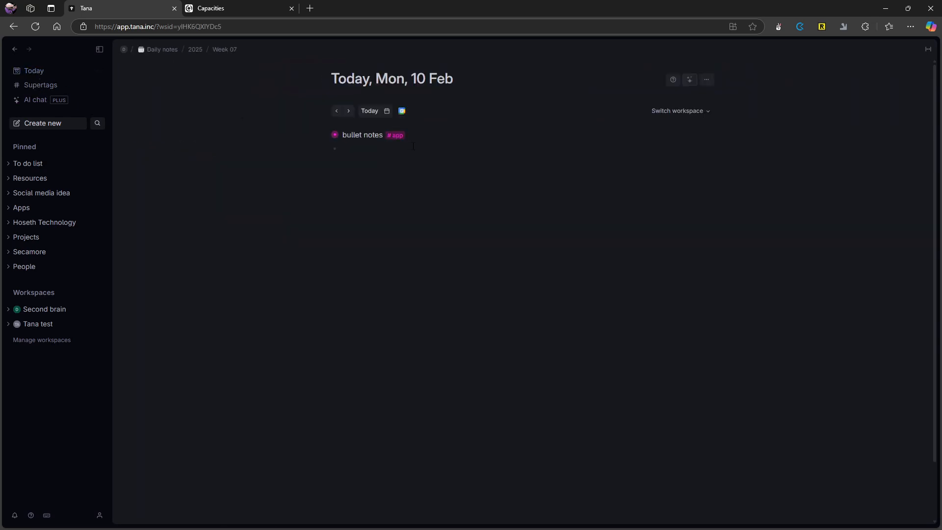
Insert a search node on a new line with ? that finds notes tagged #app
text(?)
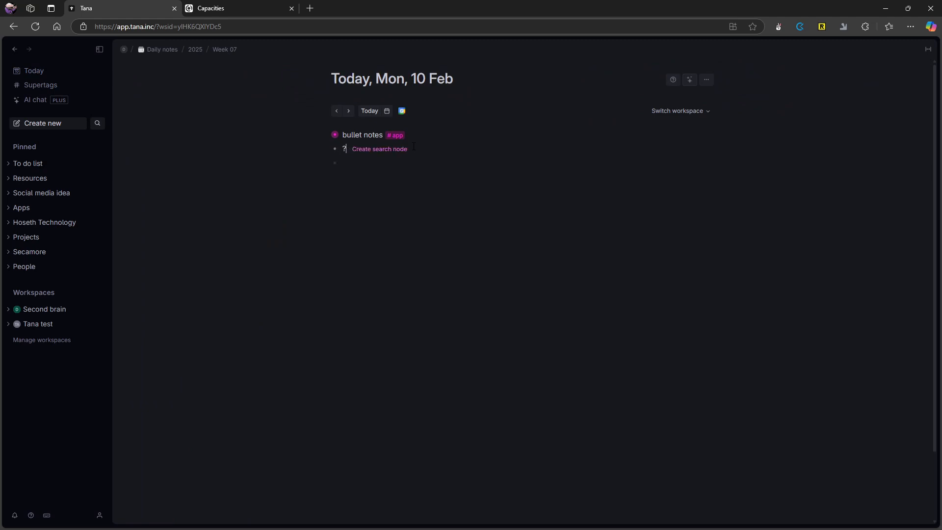
click(379, 148)
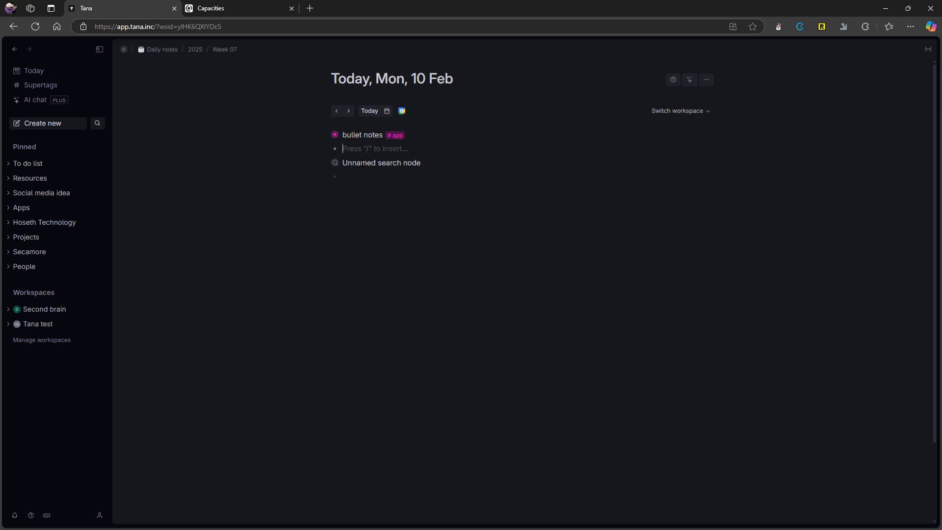
click(375, 149)
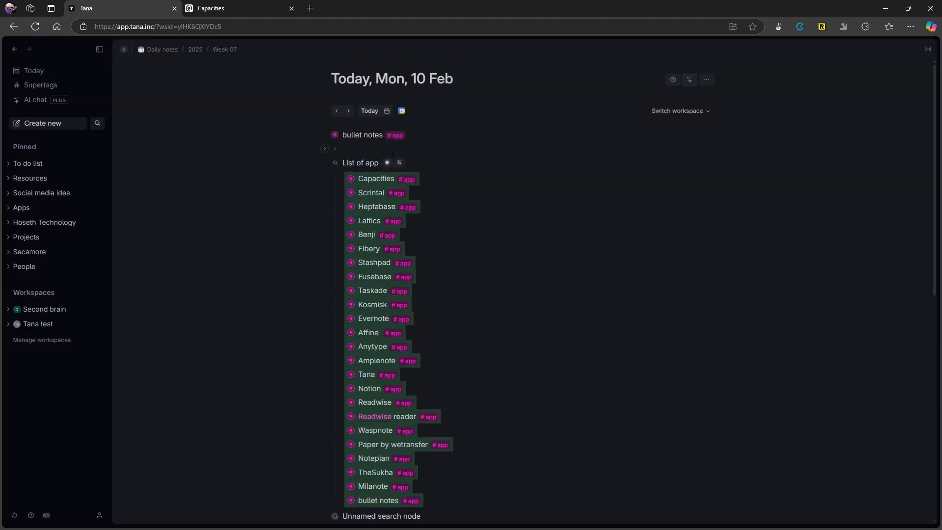
Show the List of app results as a table filtered to Type of app: Note taking app
click(398, 163)
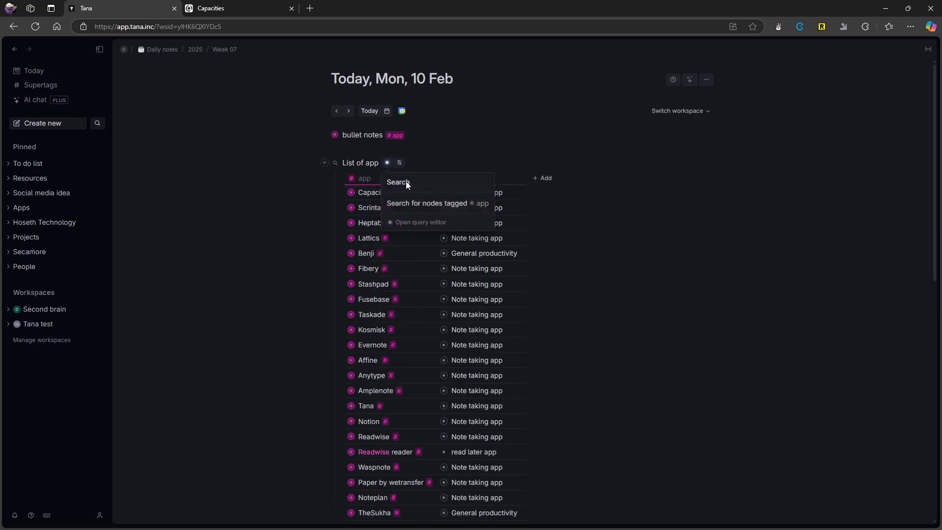
click(420, 222)
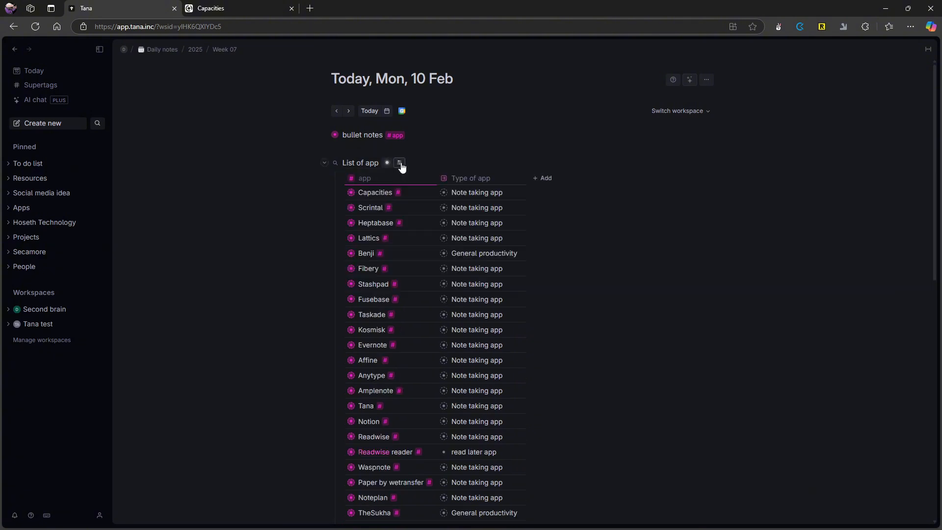
click(399, 163)
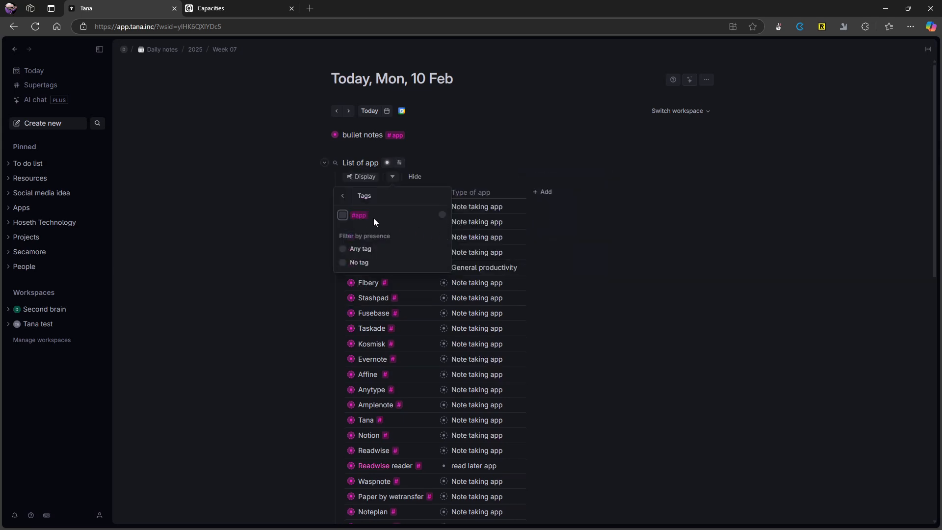
click(342, 196)
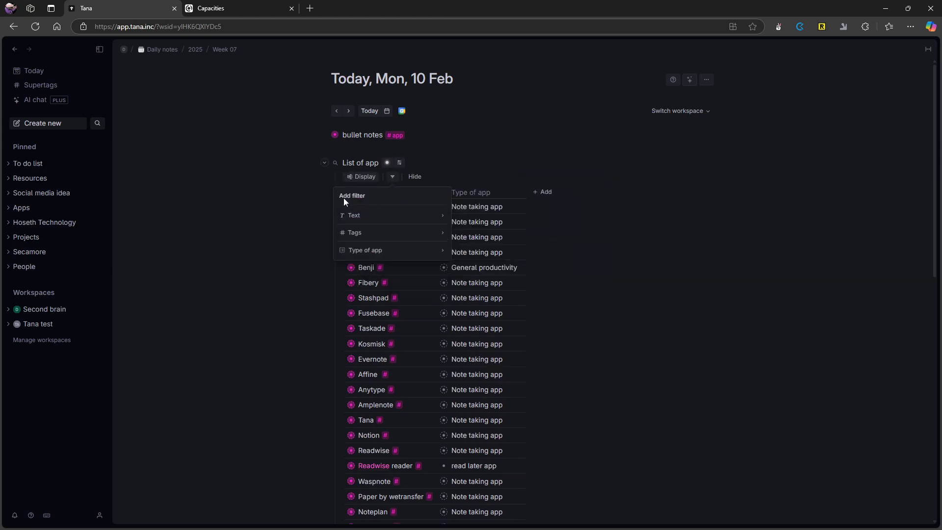
click(366, 250)
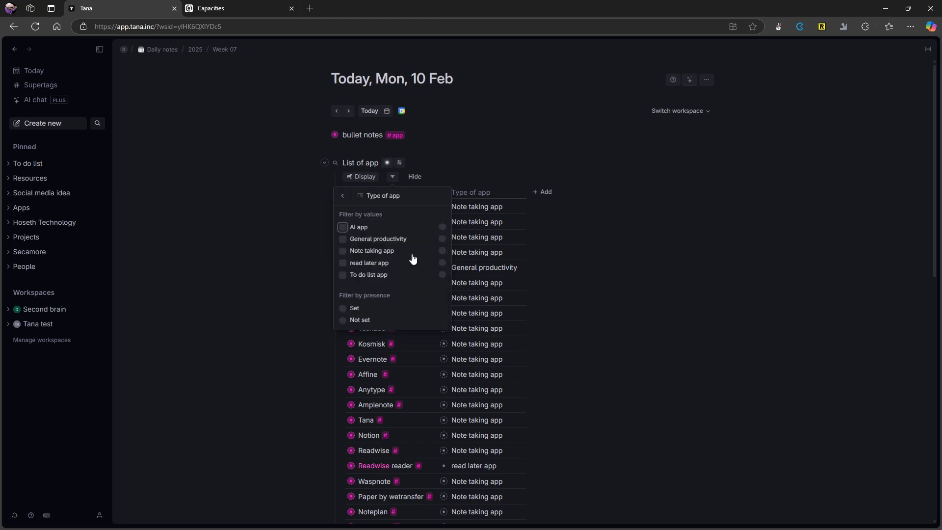
click(342, 251)
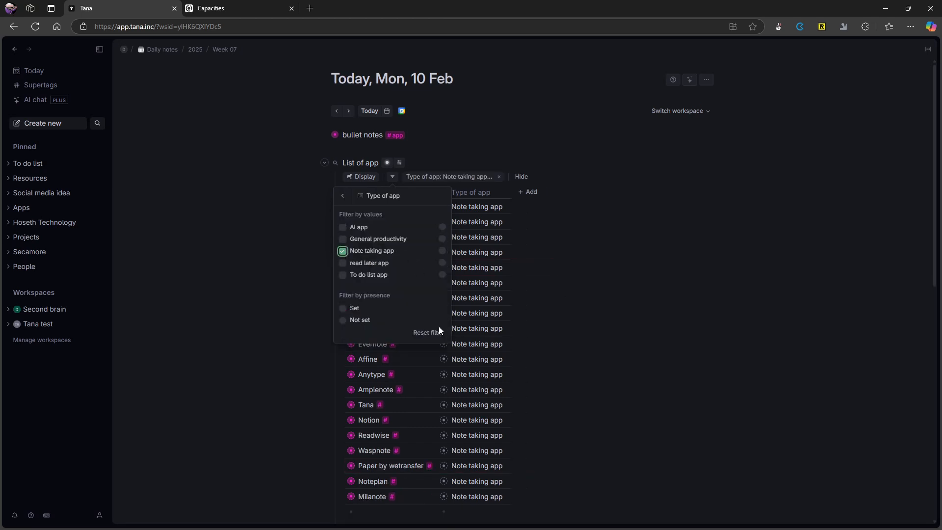